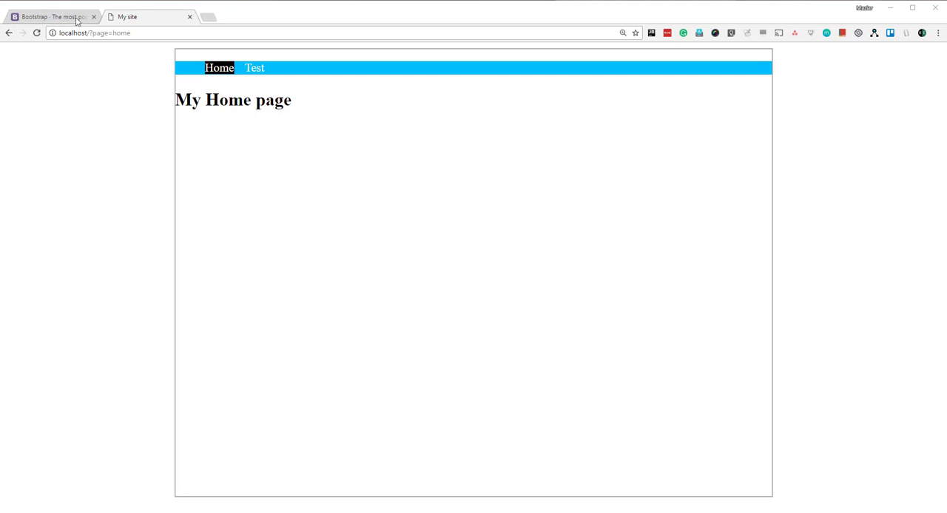
Switch to the Bootstrap homepage tab and scroll to its Bootstrap CDN CSS and JavaScript snippets.
click(48, 16)
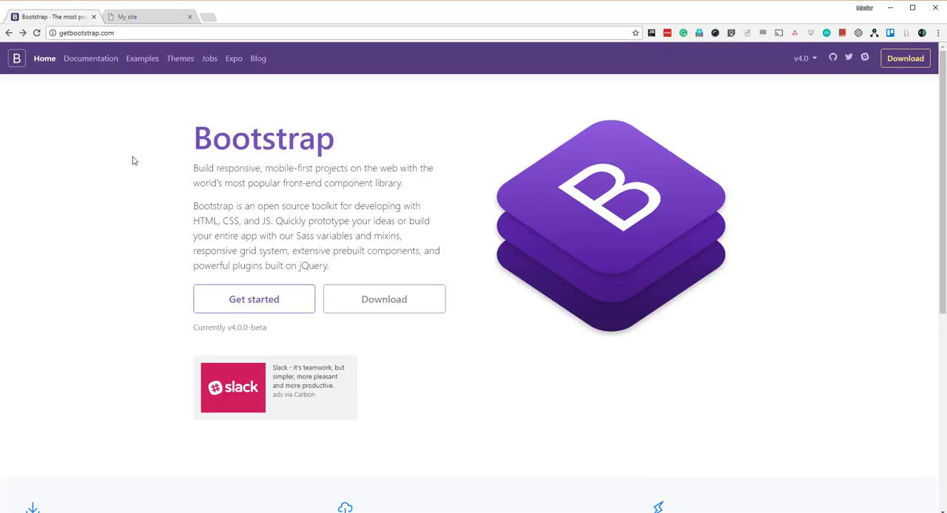
mouse_move(171, 204)
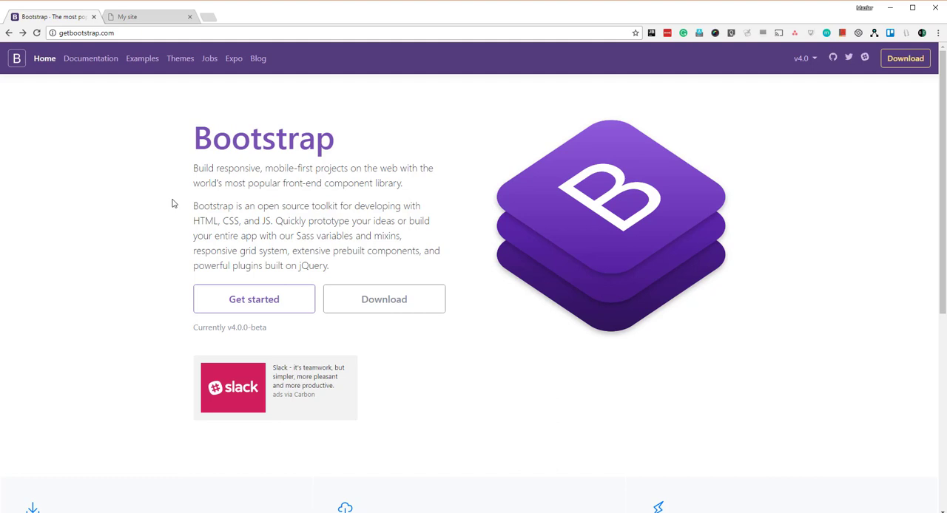
scroll(down, 3)
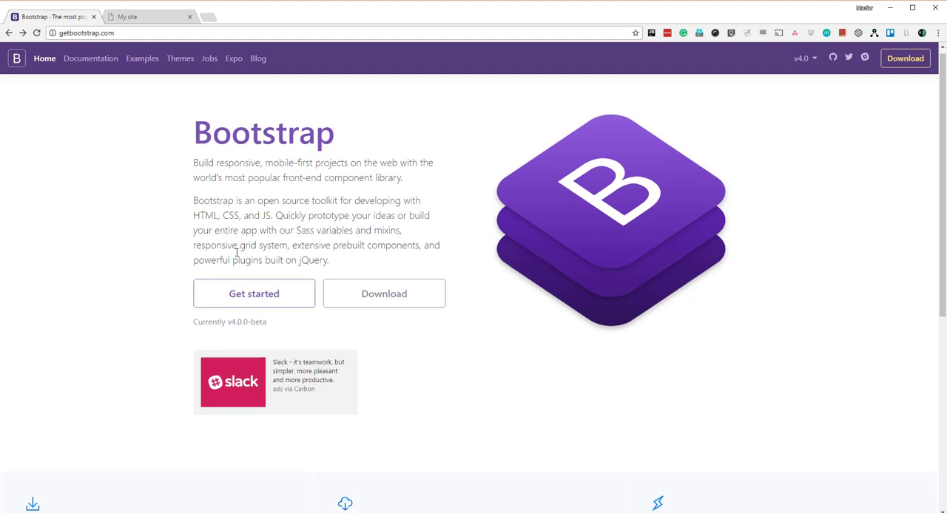
scroll(down, 3)
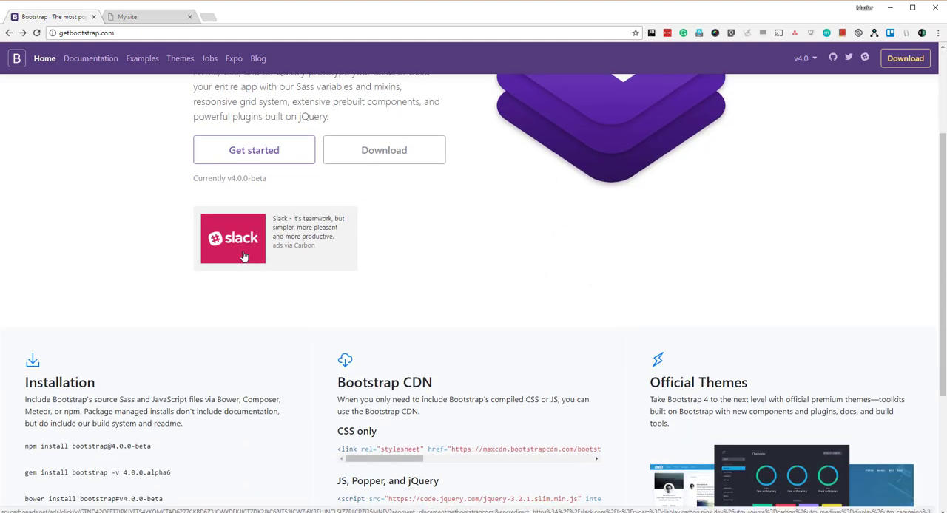
scroll(up, 3)
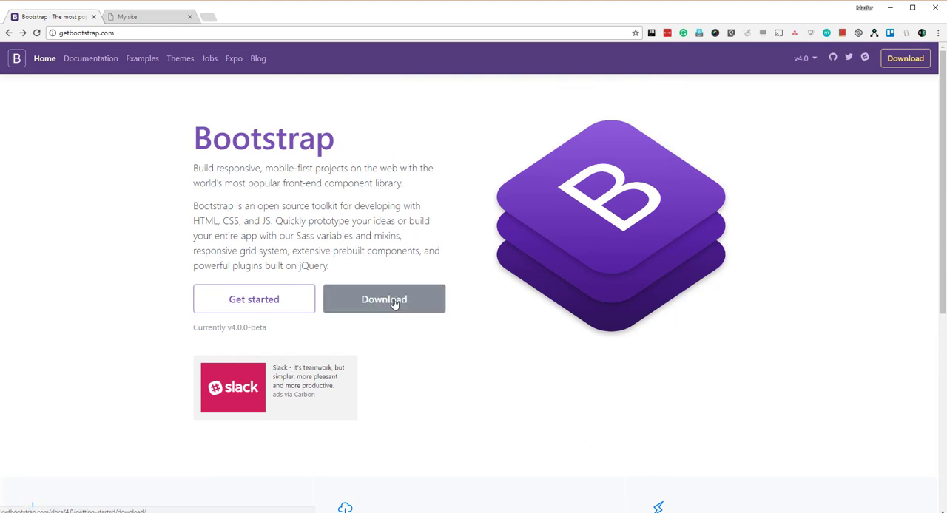
scroll(down, 3)
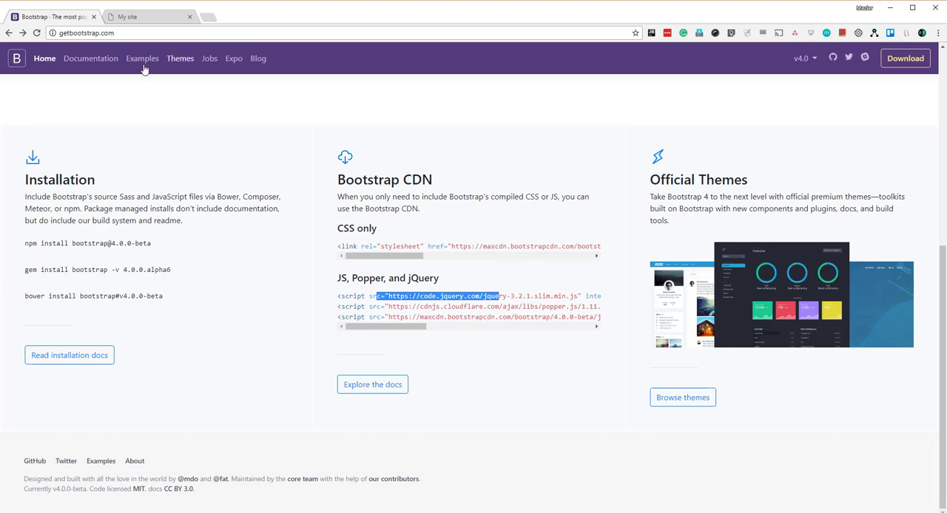
Open Bootstrap's Justified nav example from the Examples page and copy its page source.
click(142, 59)
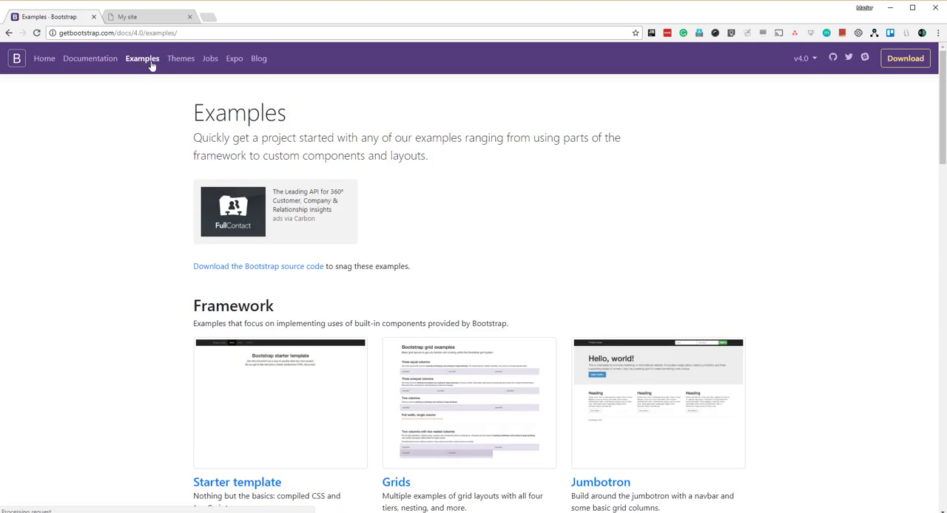
scroll(down, 3)
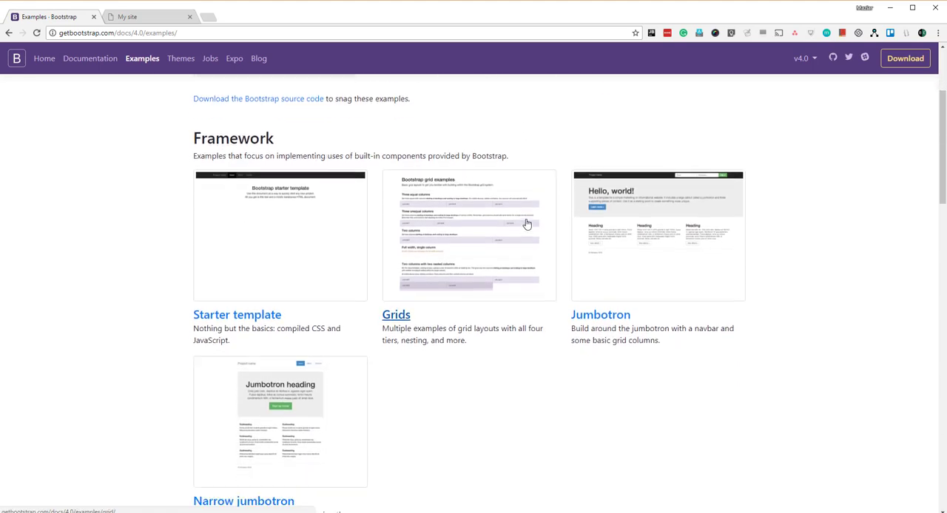
scroll(down, 3)
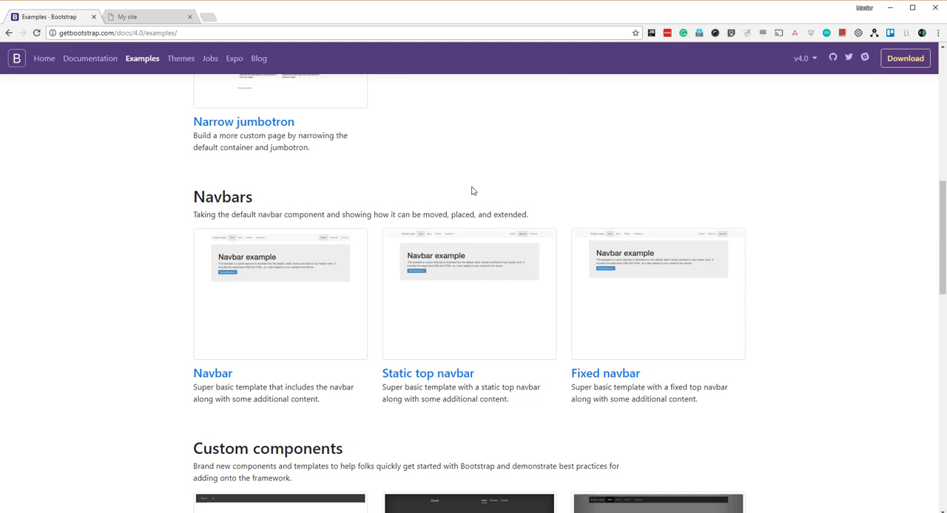
scroll(down, 3)
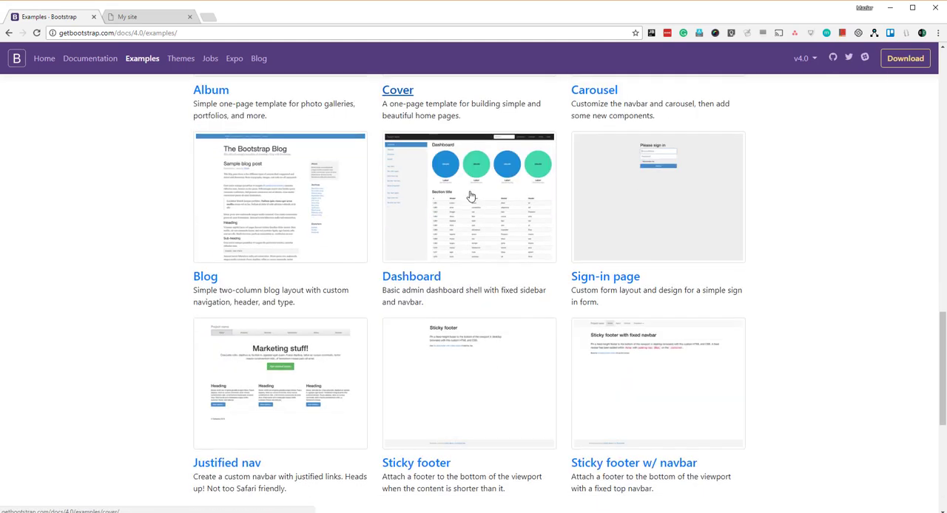
scroll(down, 3)
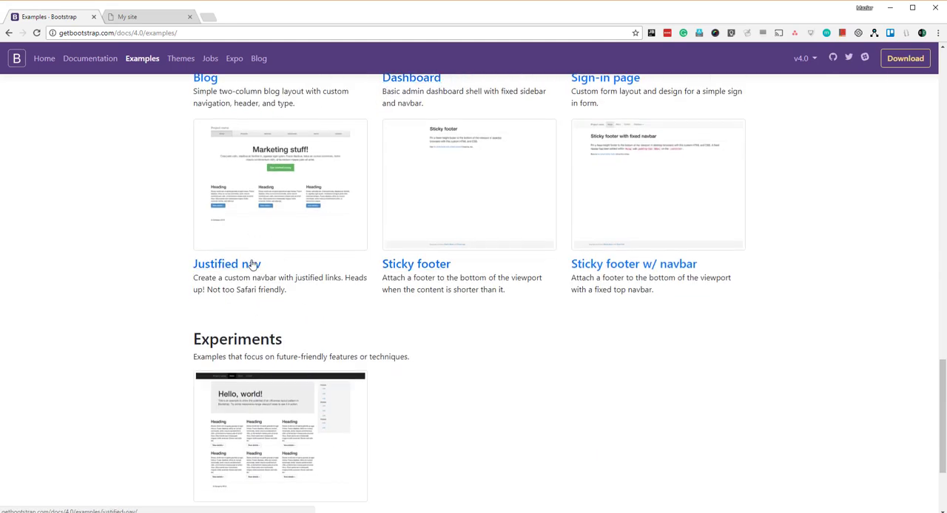
click(226, 263)
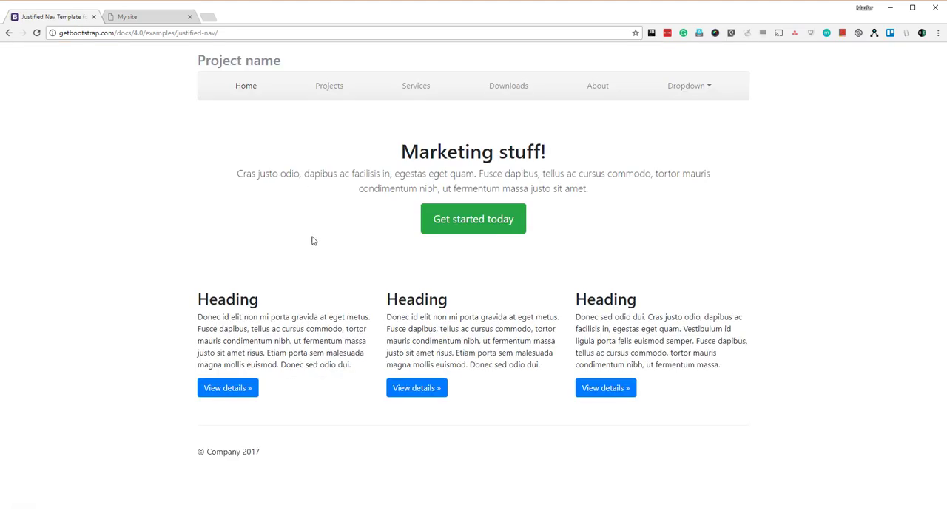
mouse_move(168, 161)
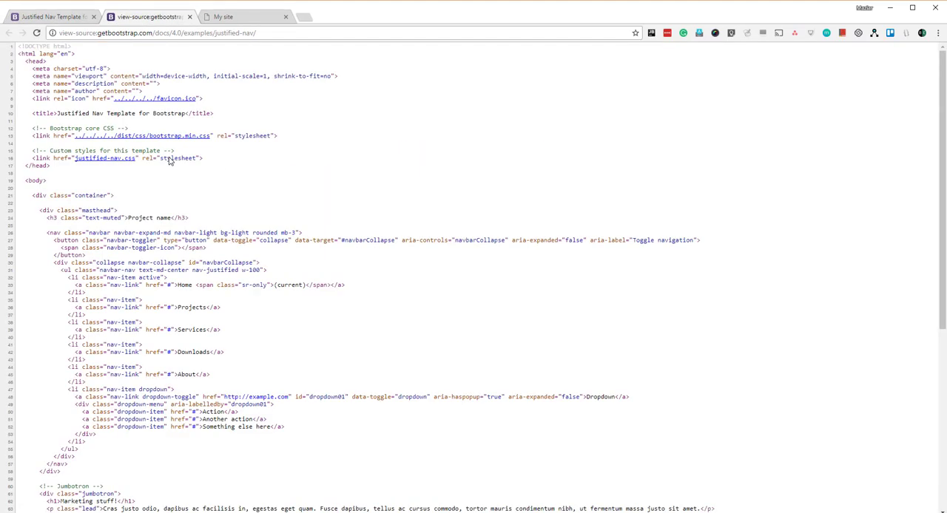
key(ctrl+a)
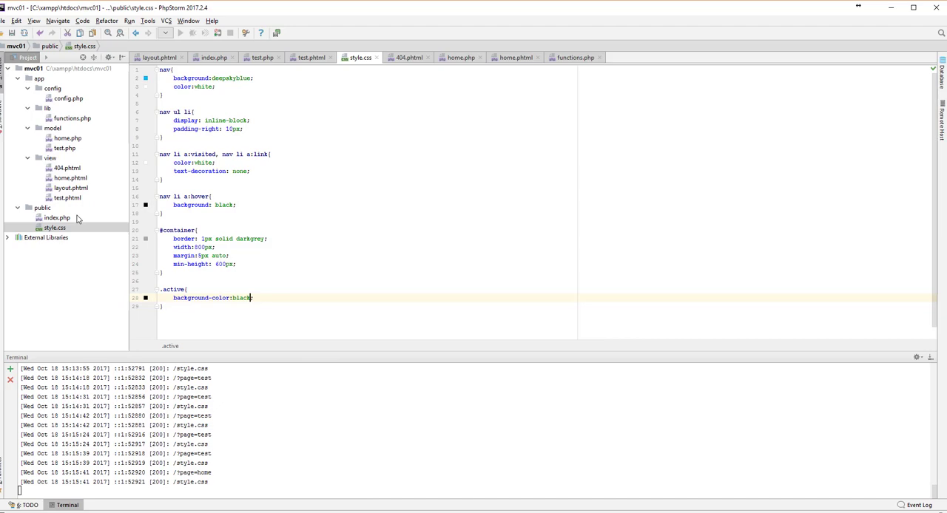
Add a new file named tb_layout.phtml to the view folder in the Project panel.
click(55, 217)
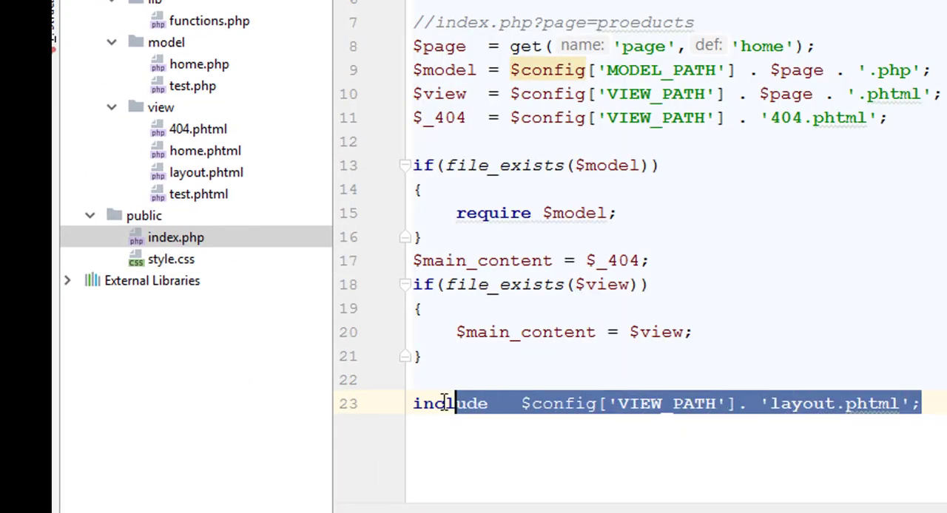
click(160, 107)
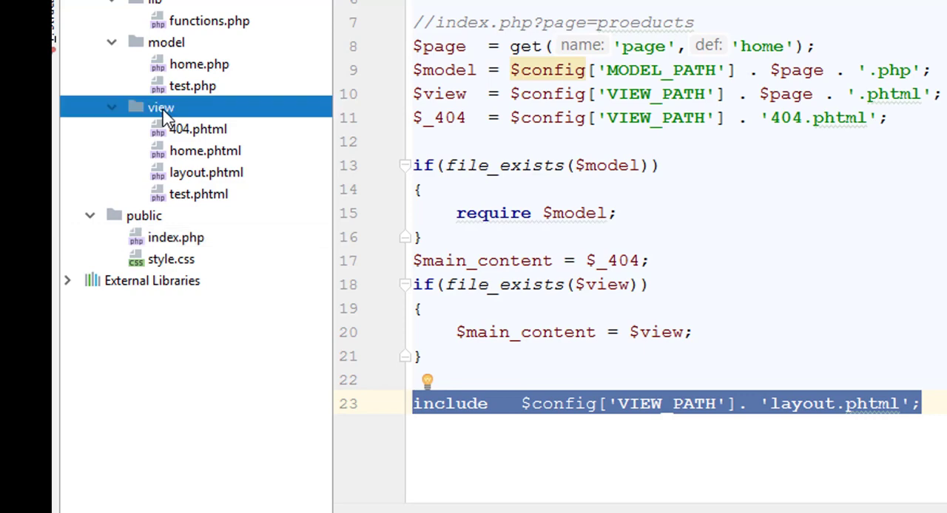
right_click(160, 106)
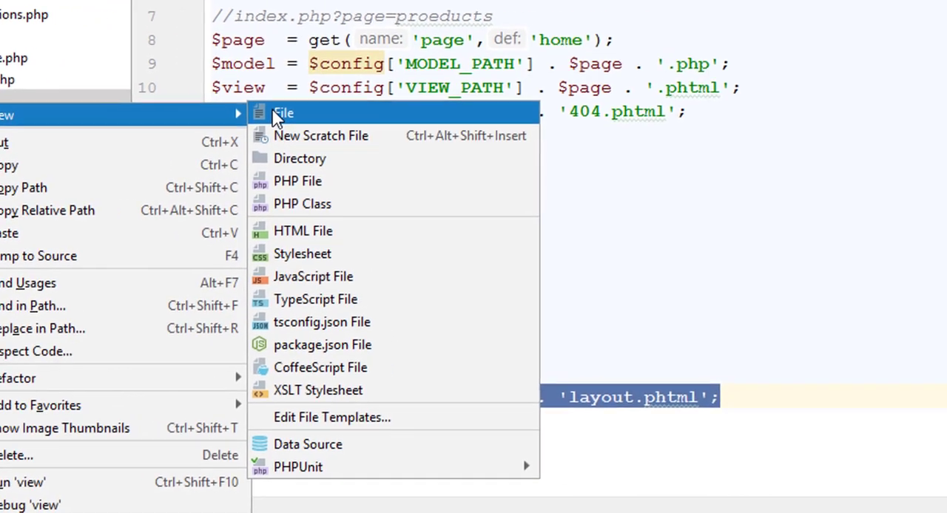
click(283, 112)
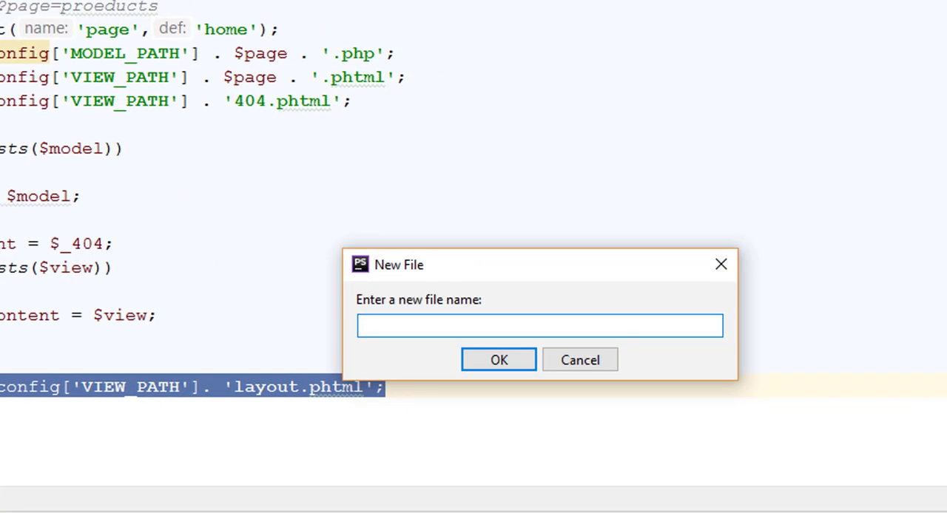
text(tb_layout.p)
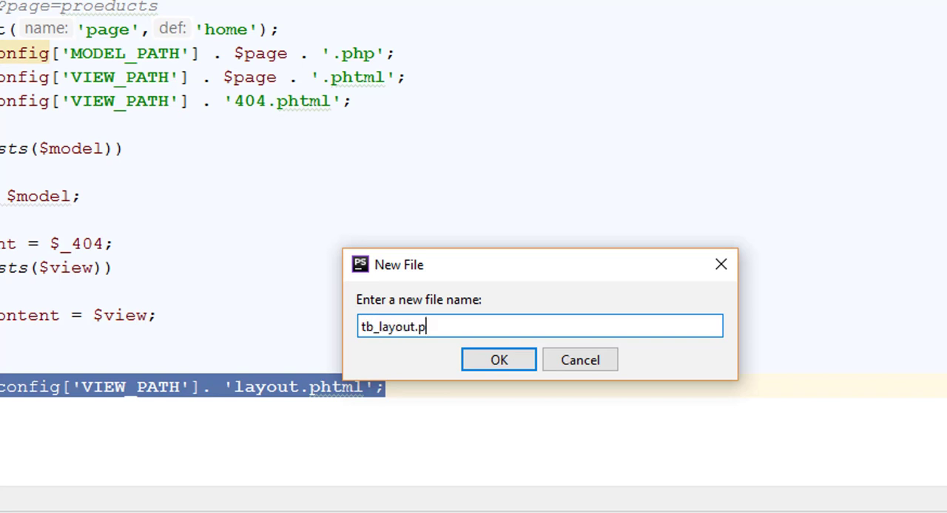
click(497, 359)
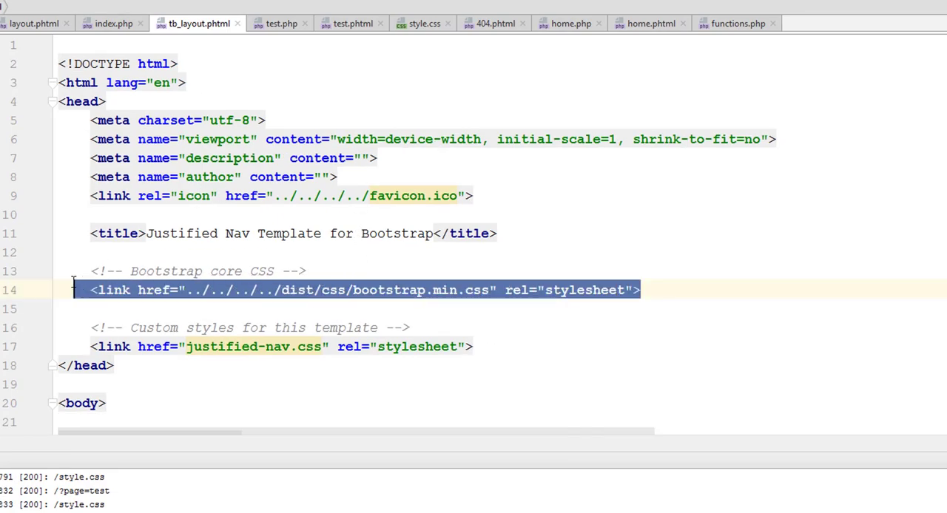
Scroll through the pasted Justified Nav source in tb_layout.phtml, reviewing head, navbar and scripts.
scroll(down, 3)
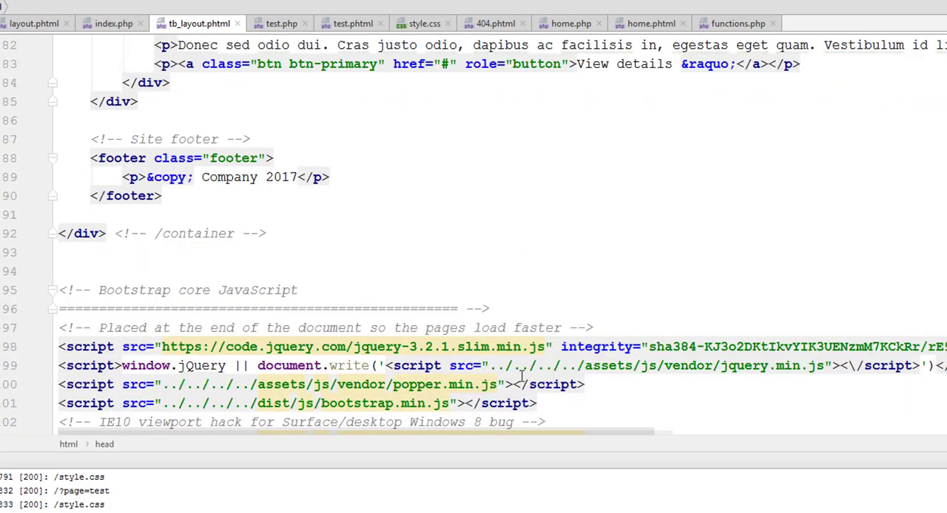
scroll(down, 3)
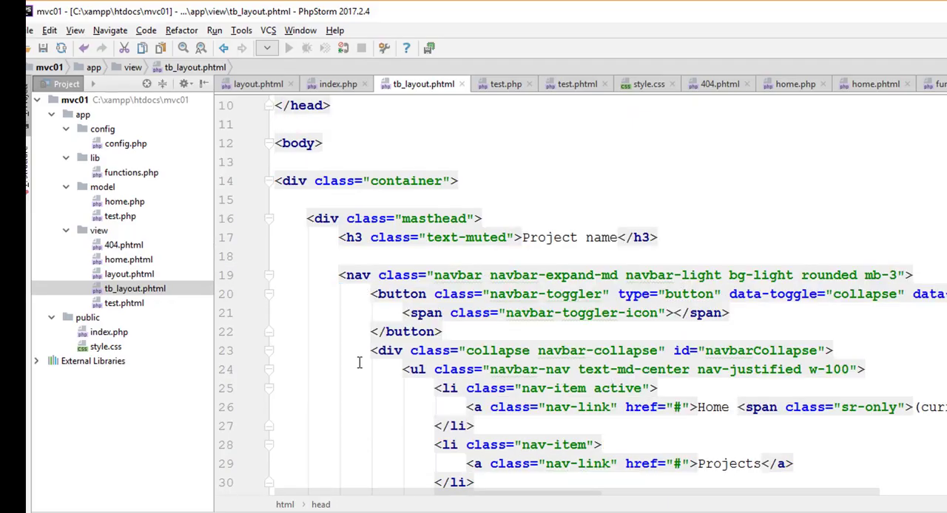
scroll(down, 3)
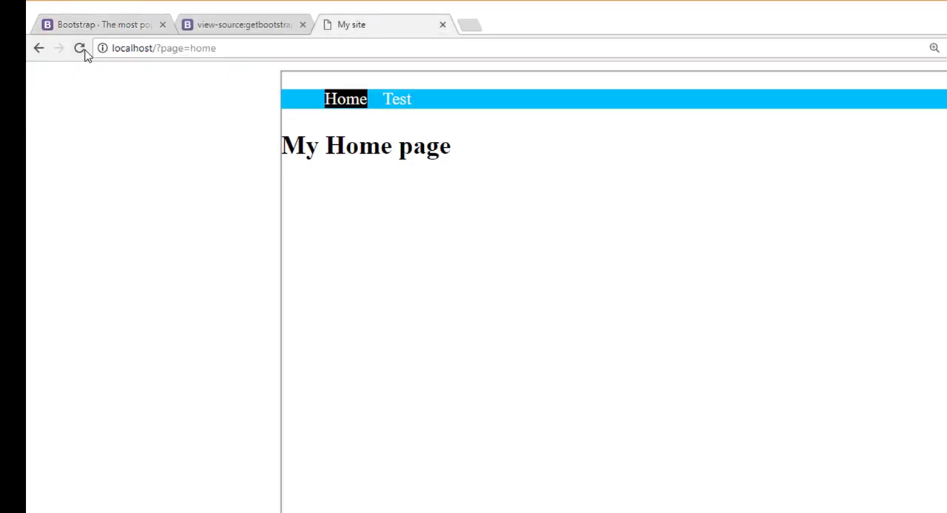
Reload the local home page and select its Marketing stuff heading and column text.
click(80, 48)
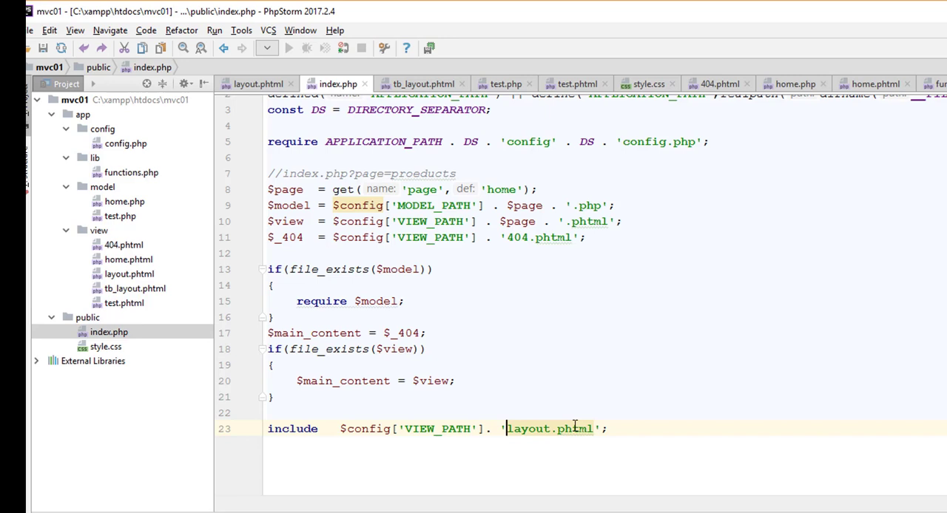
mouse_move(549, 429)
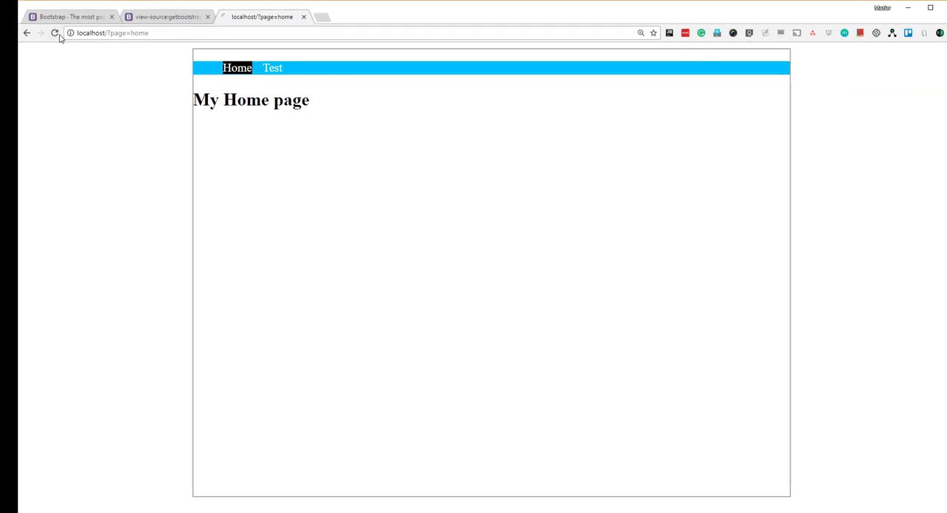
click(55, 32)
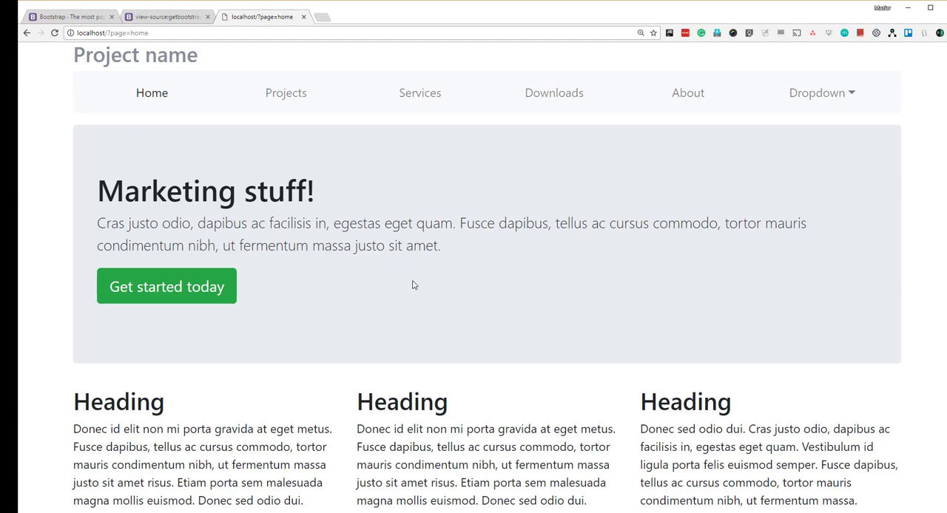
drag(97, 191, 441, 246)
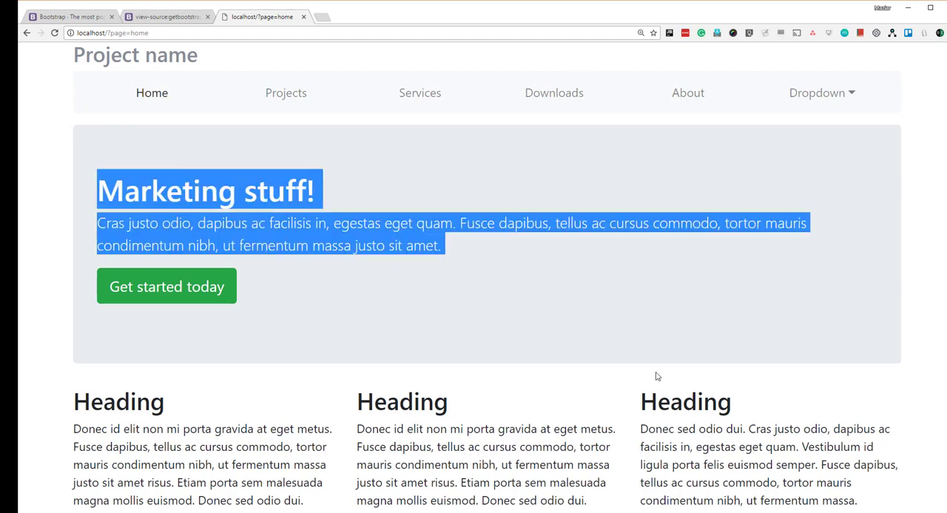
drag(658, 377, 906, 512)
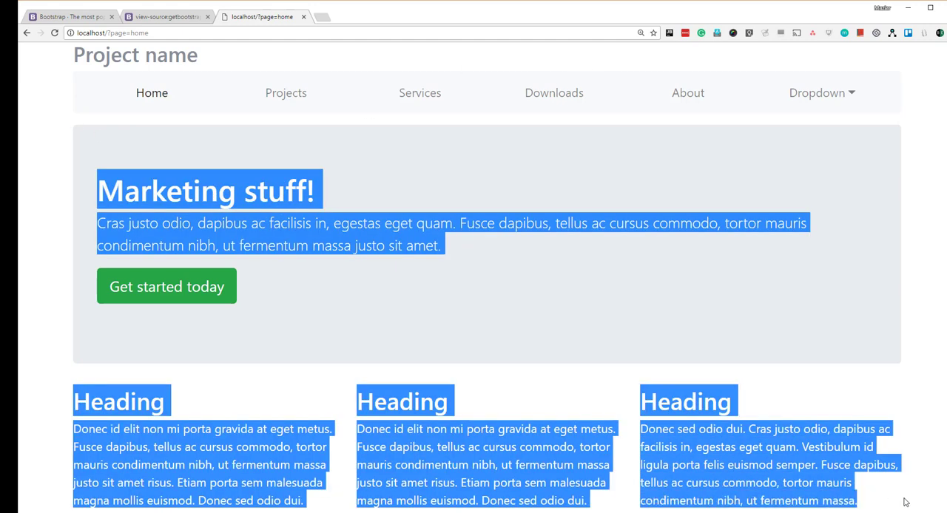
scroll(down, 3)
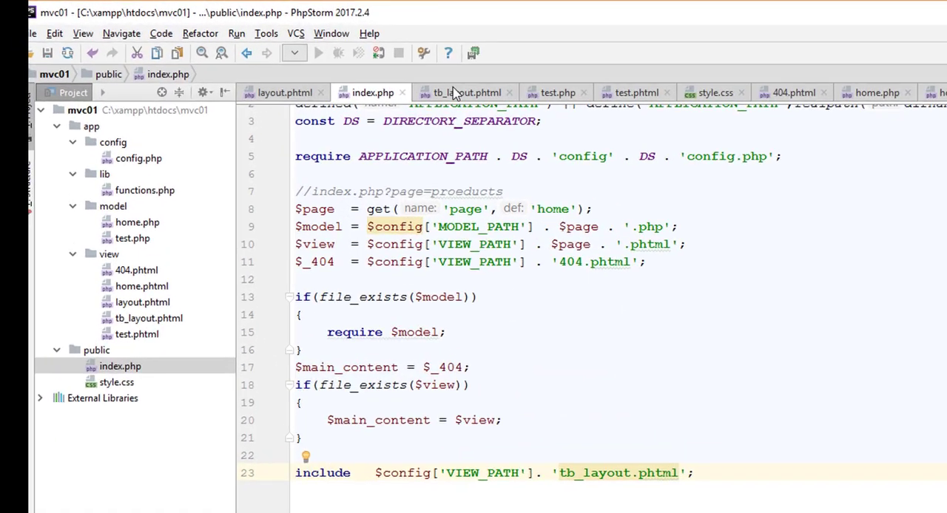
Delete the Jumbotron-to-columns block from tb_layout.phtml, then bring up home.phtml.
click(466, 93)
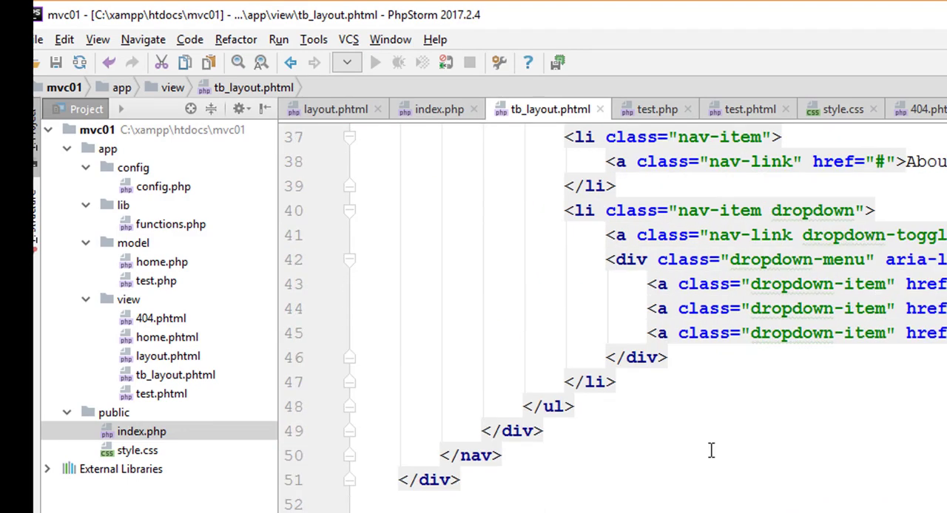
scroll(down, 3)
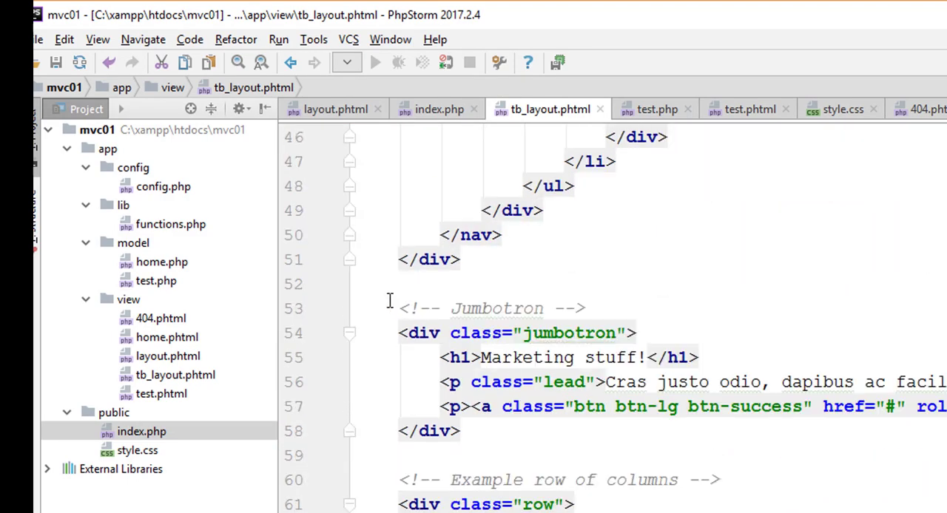
scroll(down, 3)
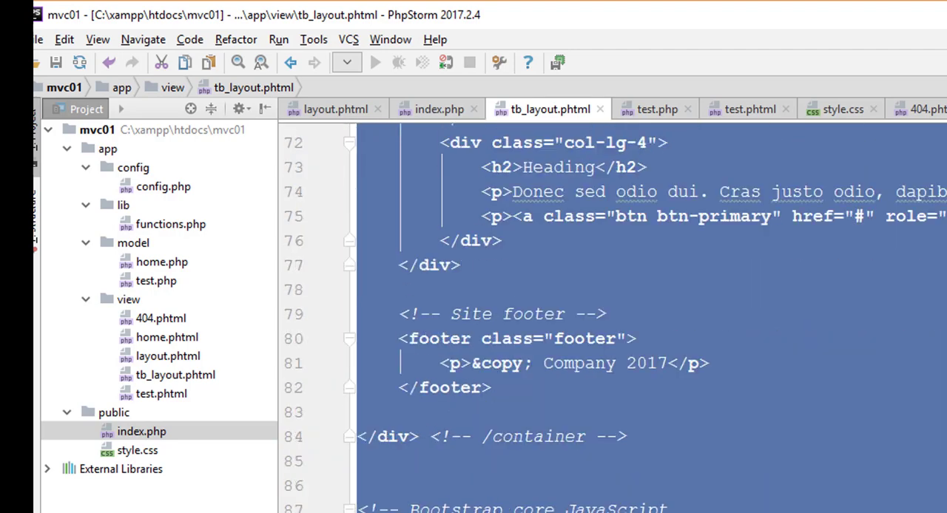
click(531, 289)
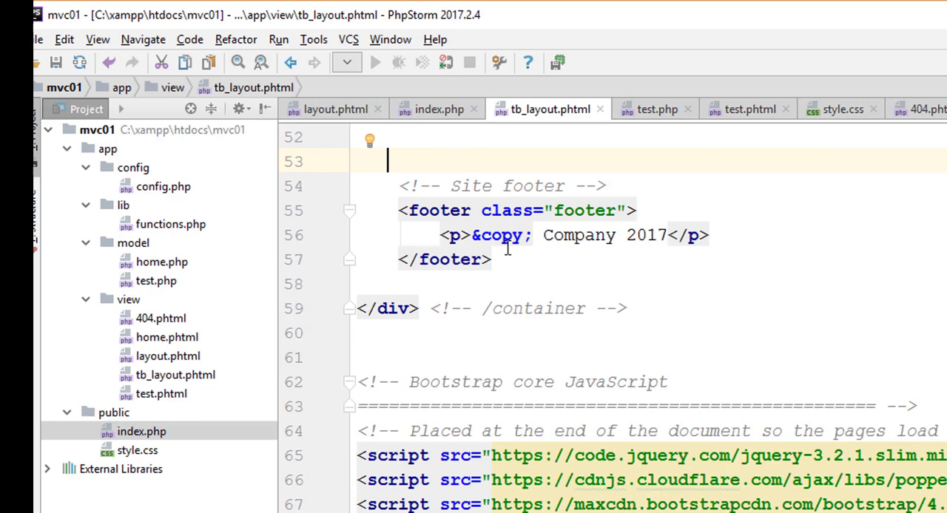
click(166, 337)
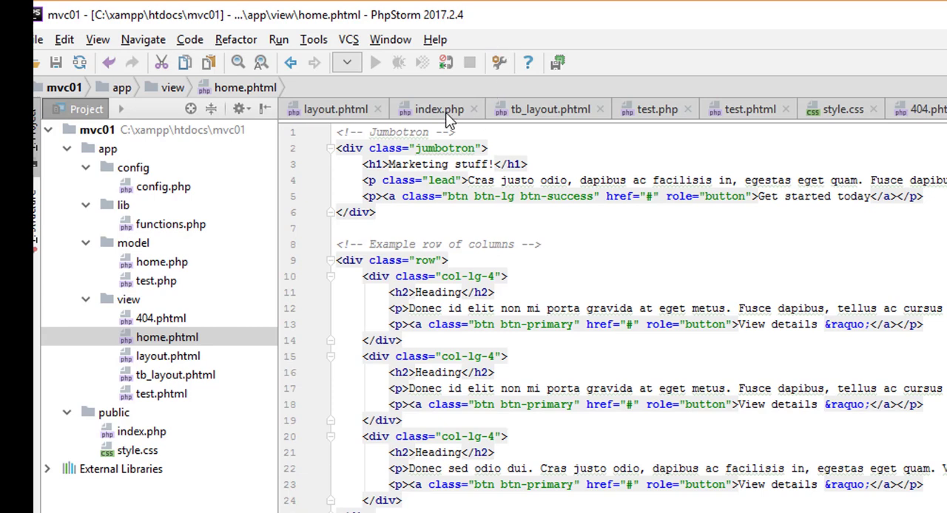
Type an <h1>Here where content goes...</h1> placeholder on line 53 of tb_layout.phtml.
click(550, 108)
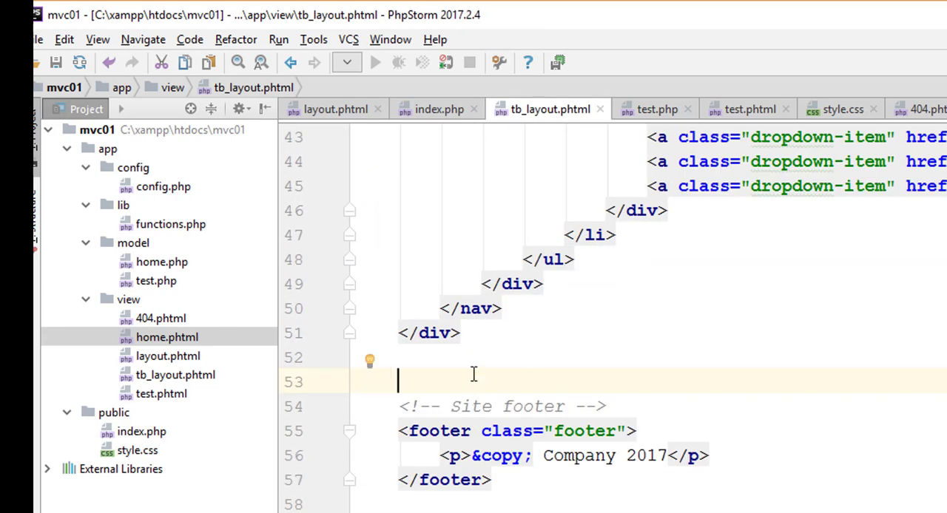
text(<h1>Here</h1>)
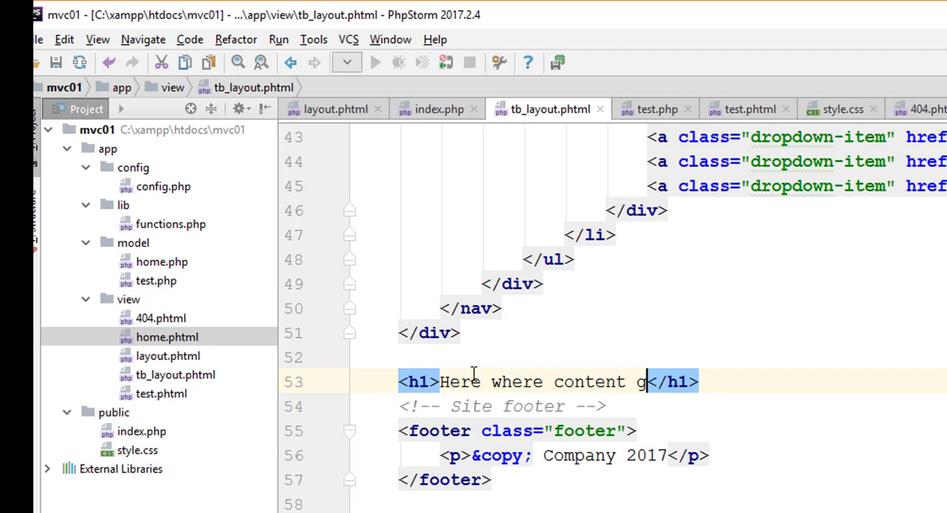
text(oes...)
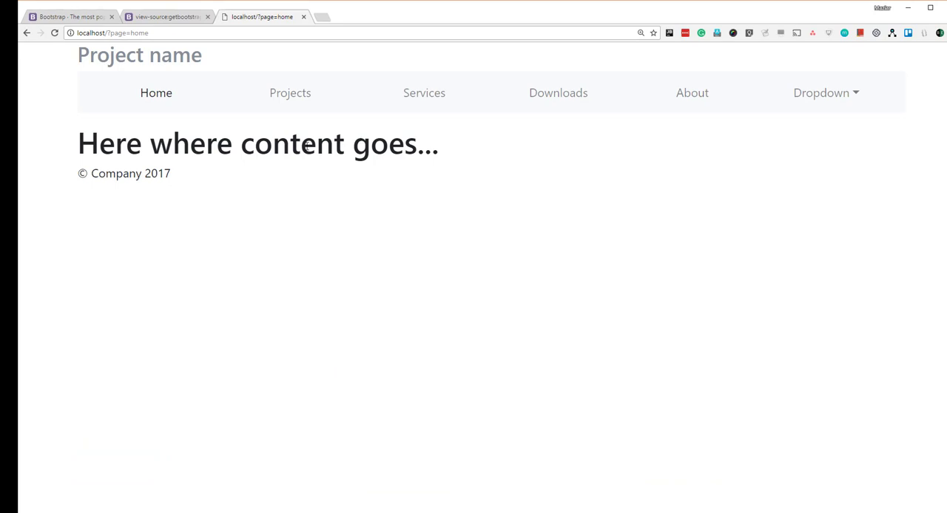
Select the placeholder heading on the reloaded localhost/?page=home page.
drag(100, 143, 438, 143)
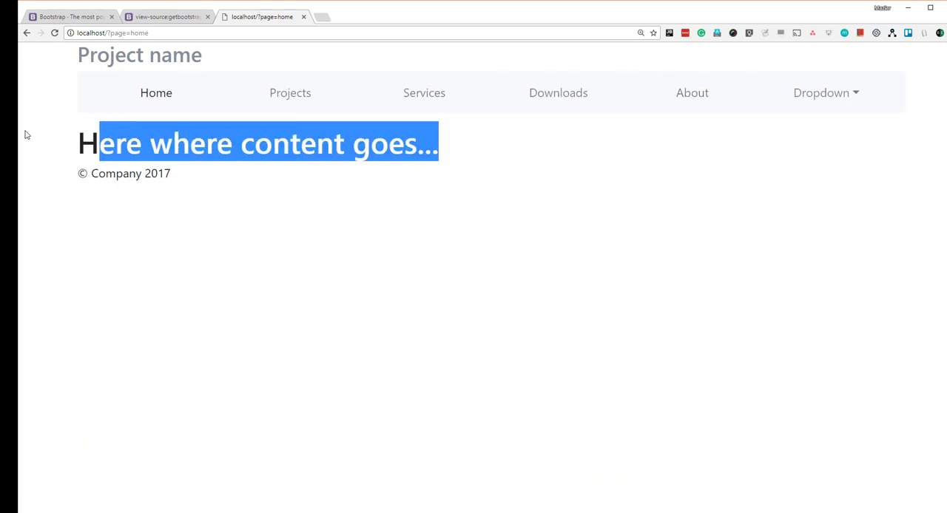
mouse_move(224, 177)
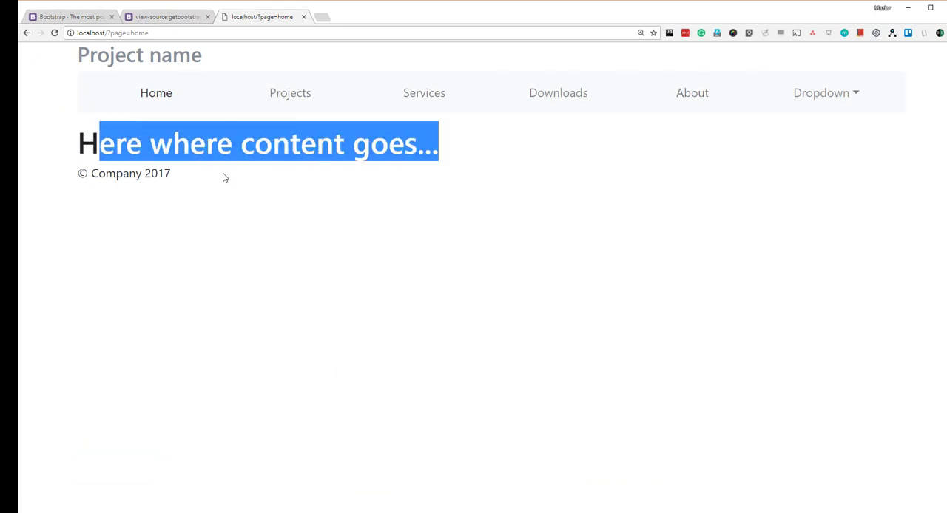
mouse_move(188, 110)
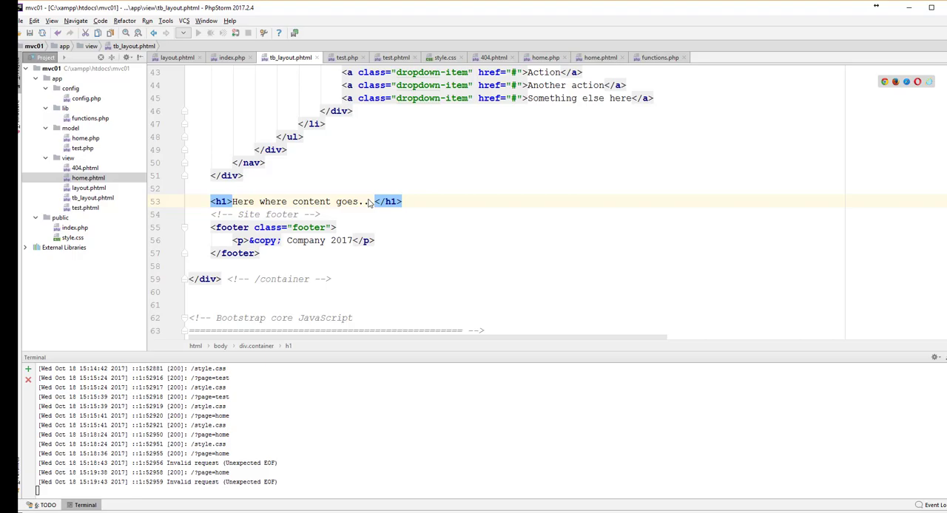
Copy the <?php include $main_content; ?> block from layout.phtml.
click(263, 17)
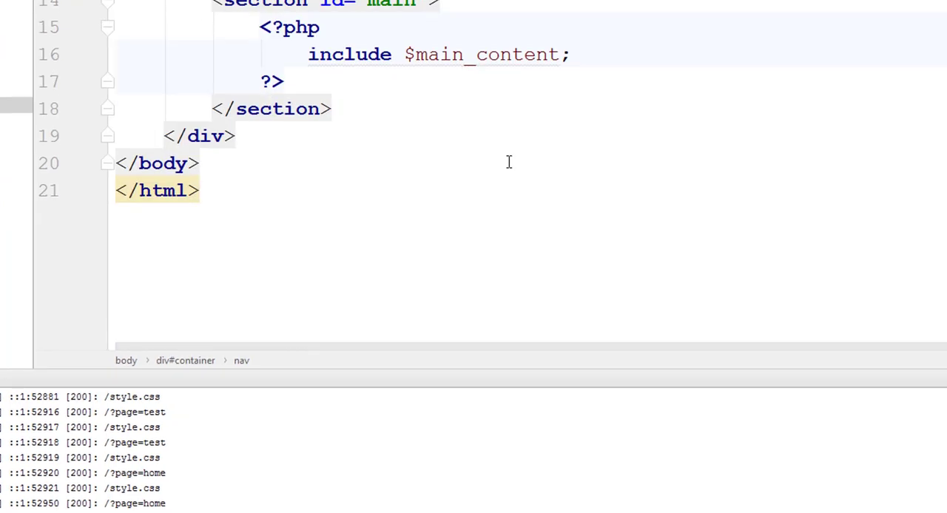
click(260, 27)
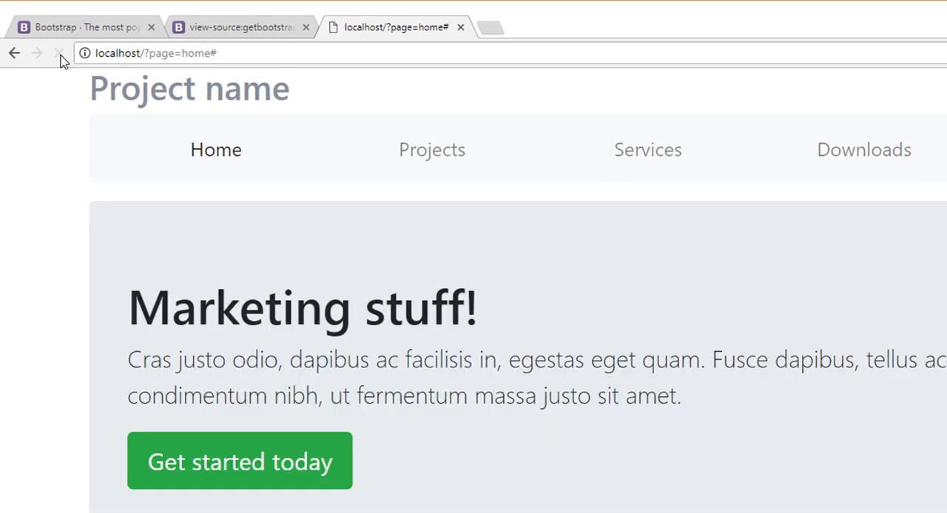
Scroll the refreshed home page to check the Marketing stuff jumbotron and Get started today button.
scroll(down, 3)
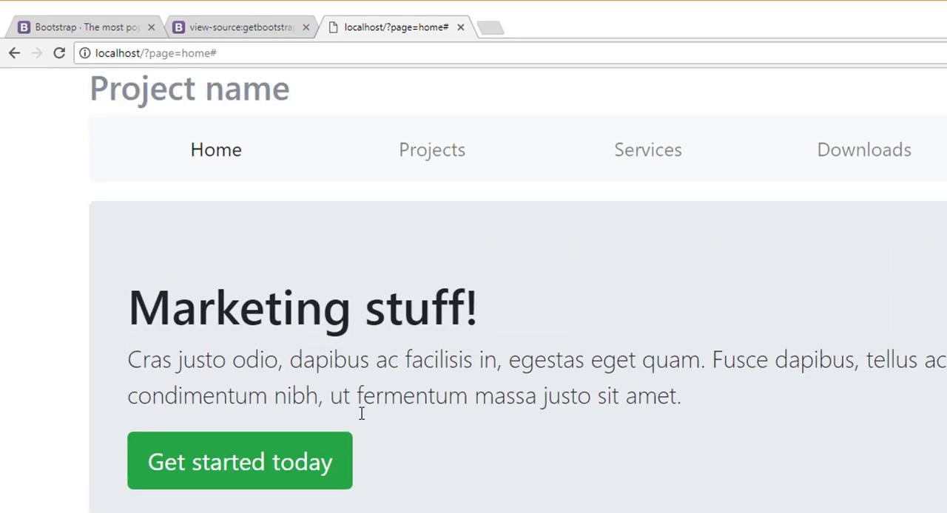
mouse_move(554, 170)
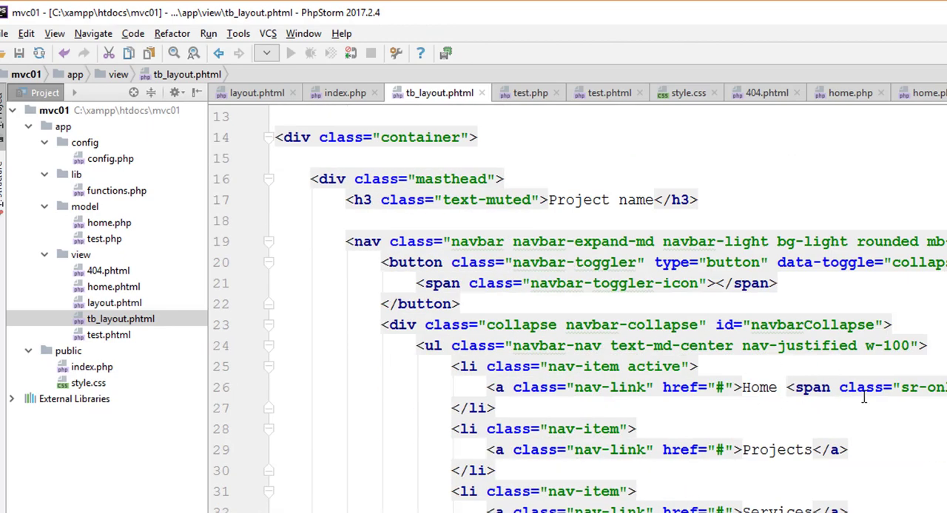
mouse_move(632, 391)
text(/)
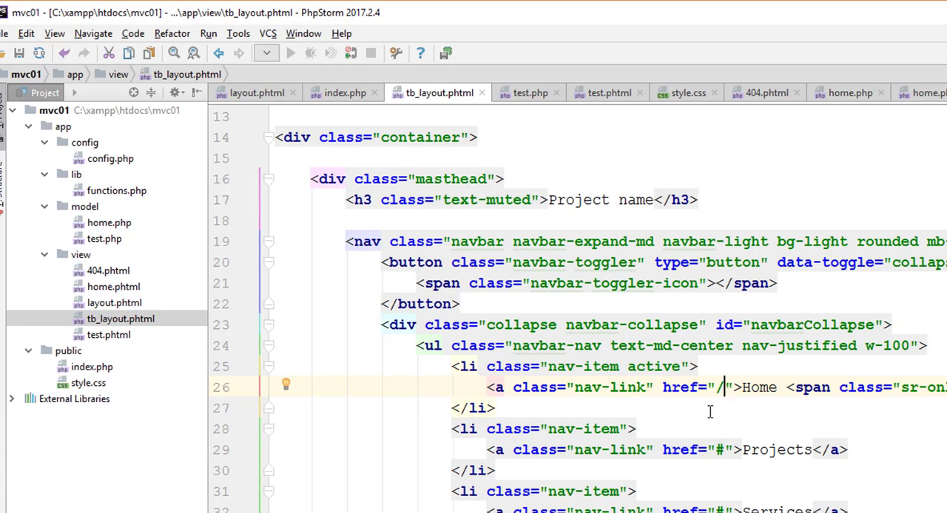
In tb_layout.phtml, point Home to '/' and turn Projects into Test linking '/?page=test'.
scroll(down, 3)
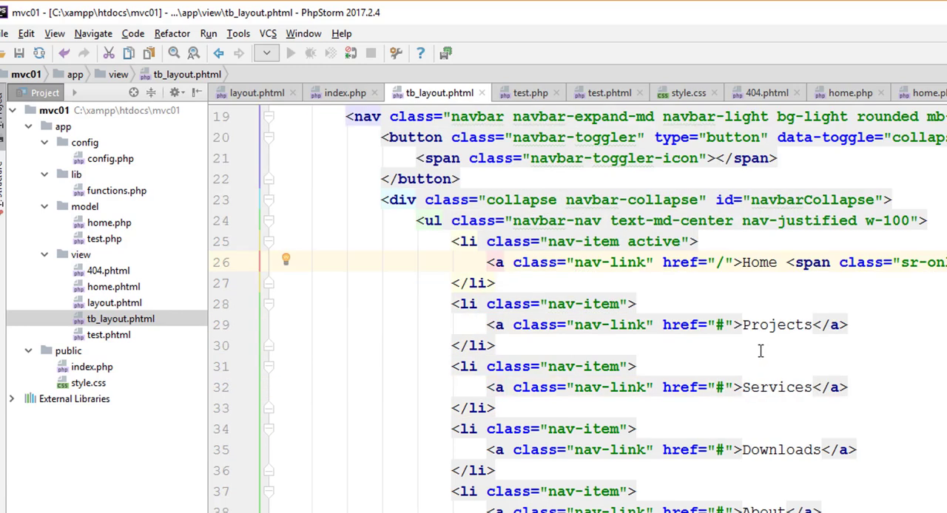
text(Test)
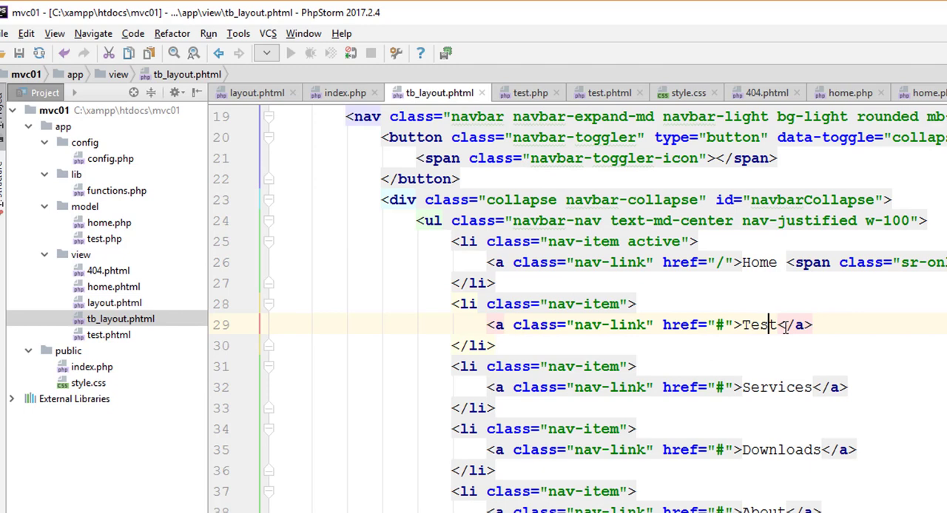
text(/)
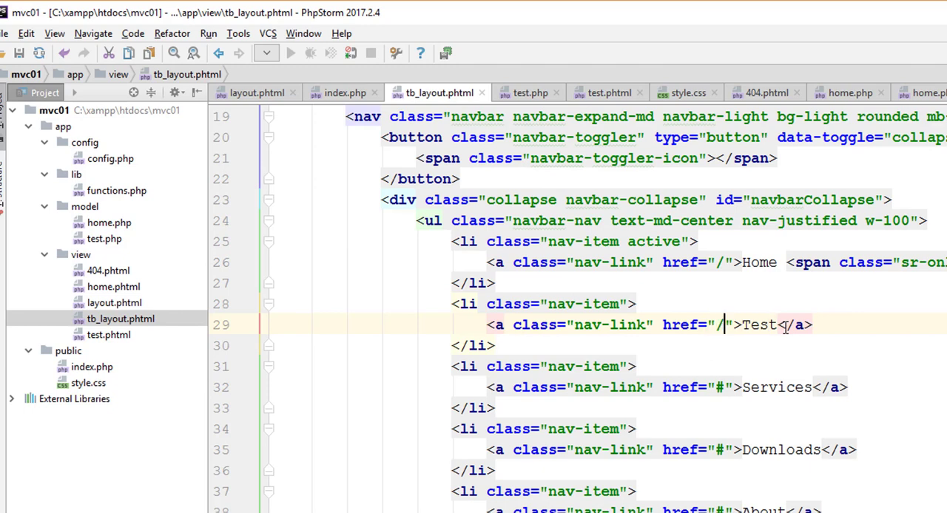
text(?page=t)
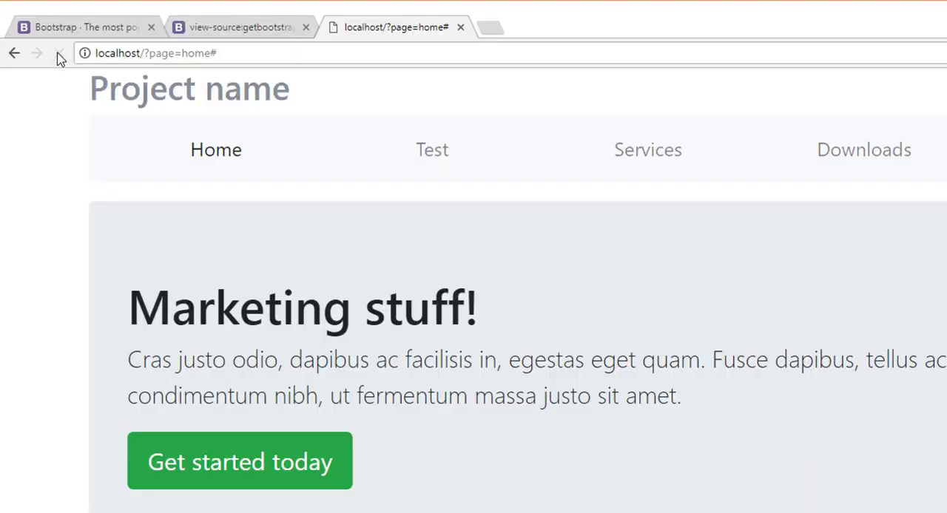
In Chrome, check that the Test and Home nav links open the test and home pages.
click(431, 149)
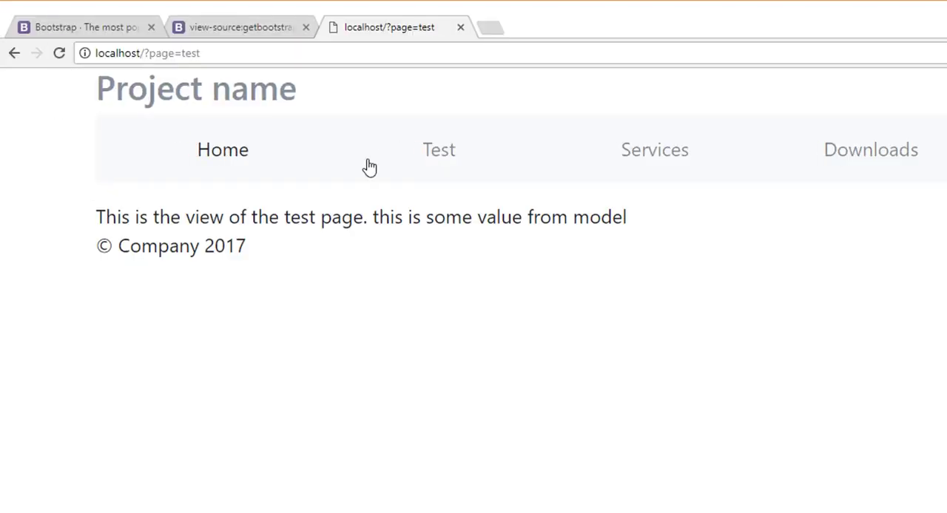
click(222, 149)
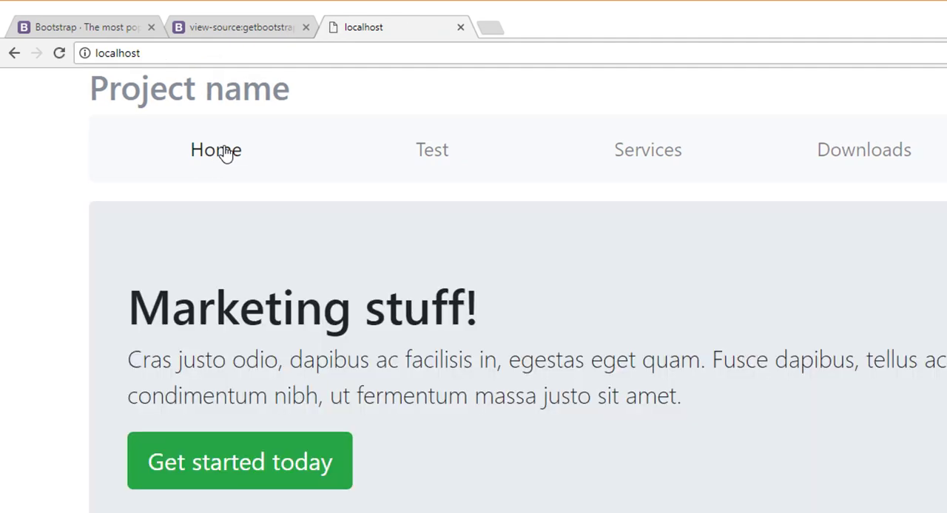
mouse_move(225, 157)
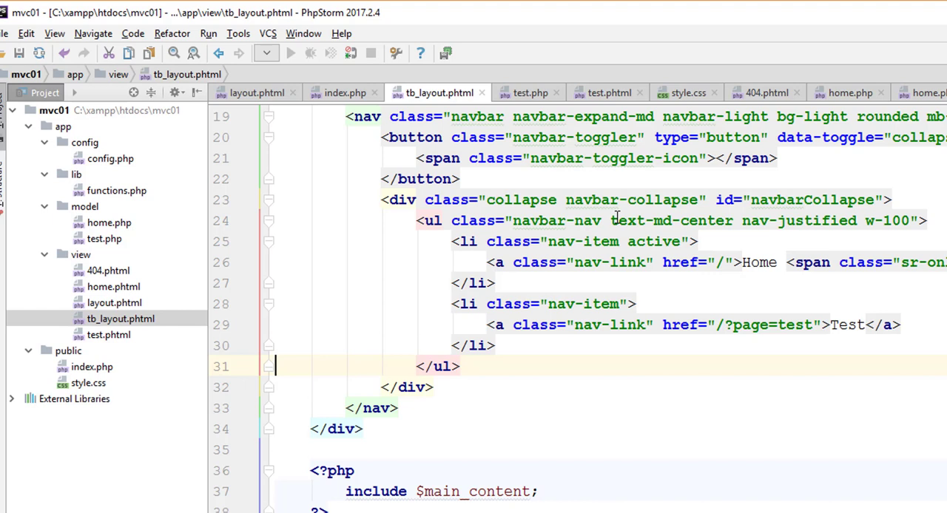
Select the text-md-center nav-justified w-100 classes on the navbar-nav list for removal.
drag(610, 221, 766, 221)
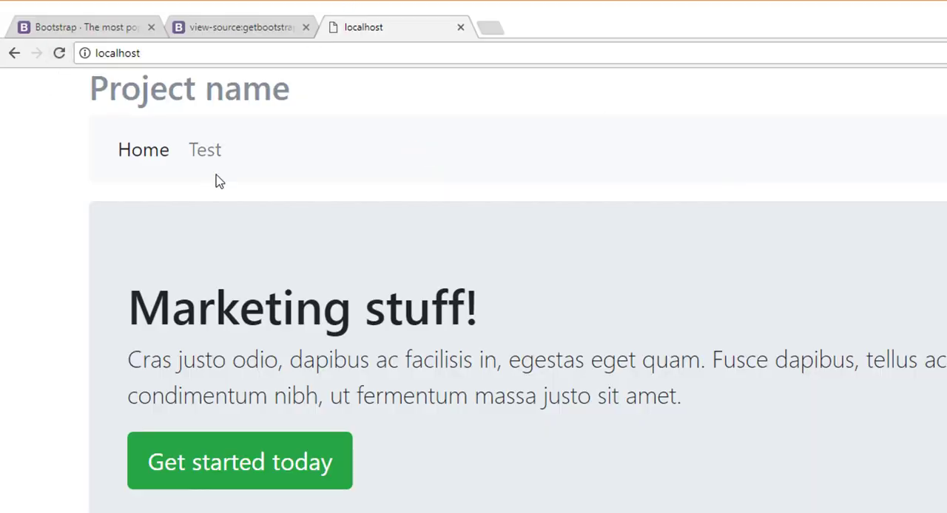
mouse_move(337, 270)
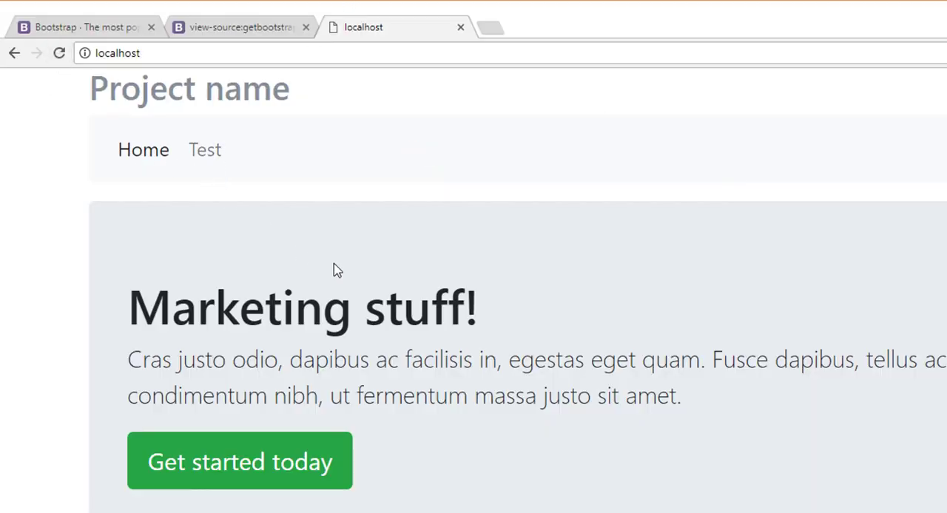
mouse_move(650, 287)
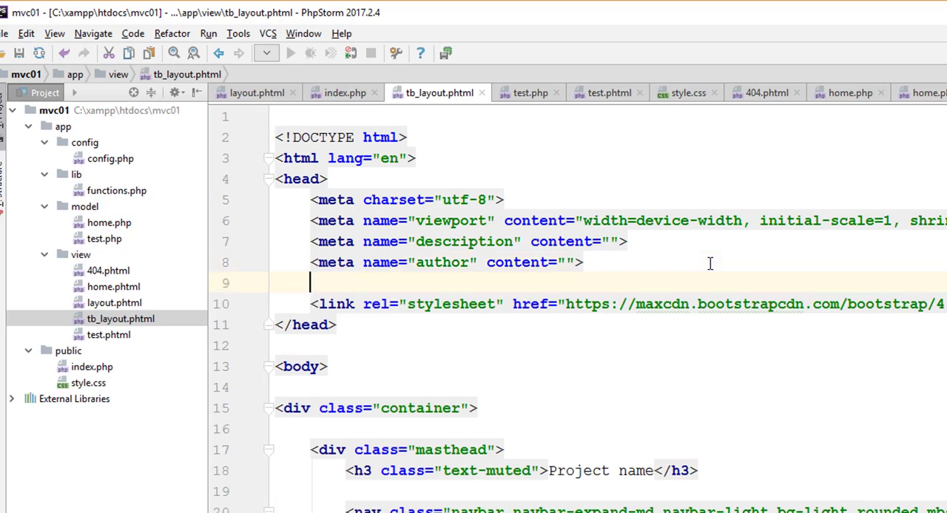
Set the layout's link tag href to style.css, reload the site, and open style.css.
text(<link rel=")
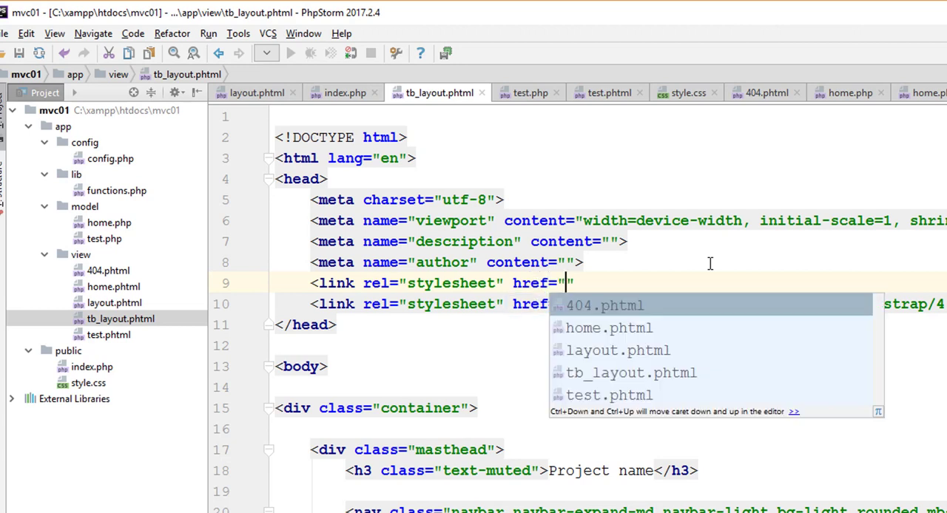
text(style)
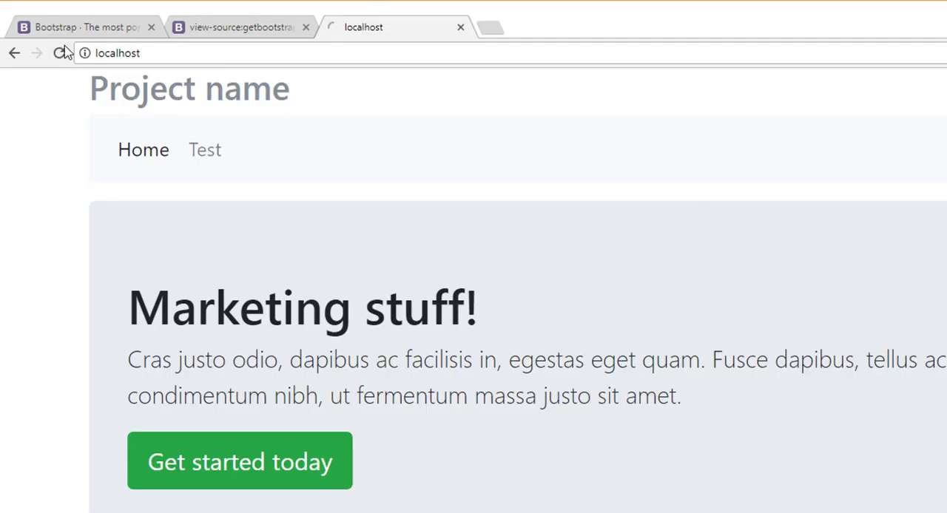
click(143, 150)
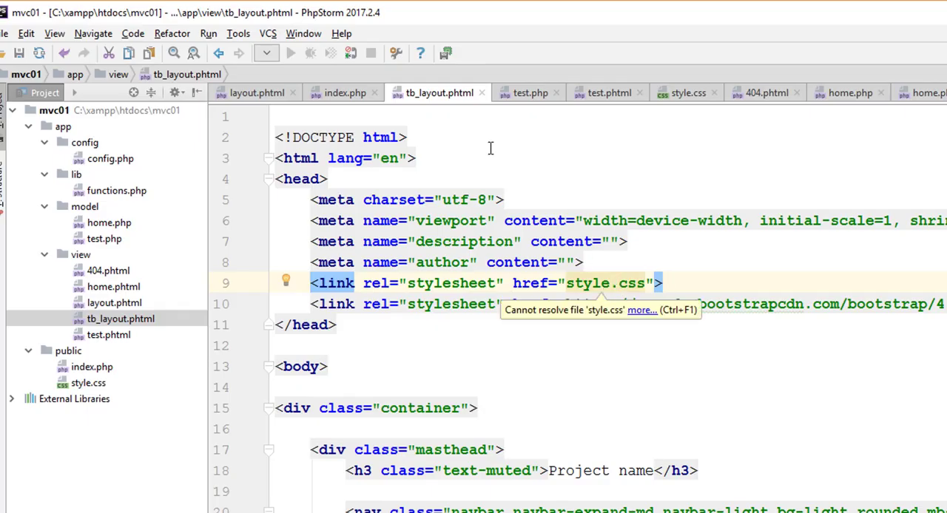
click(684, 92)
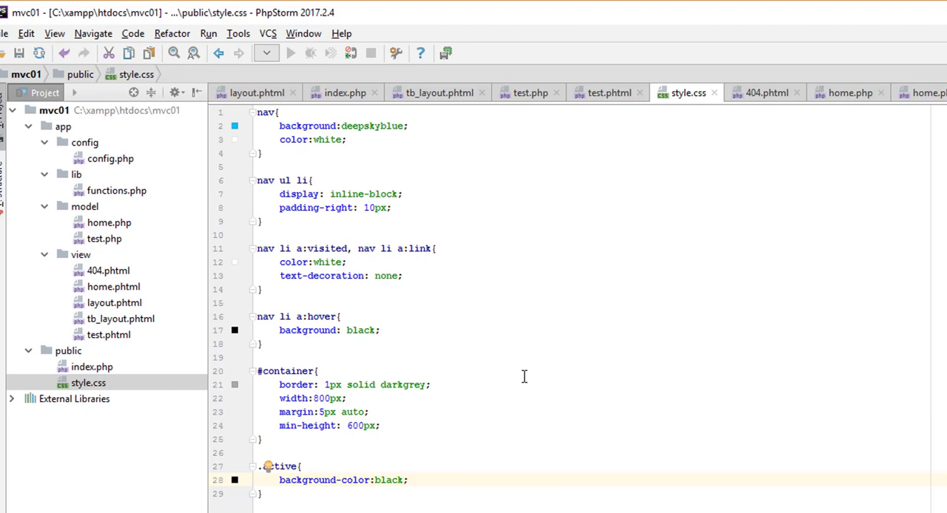
mouse_move(563, 399)
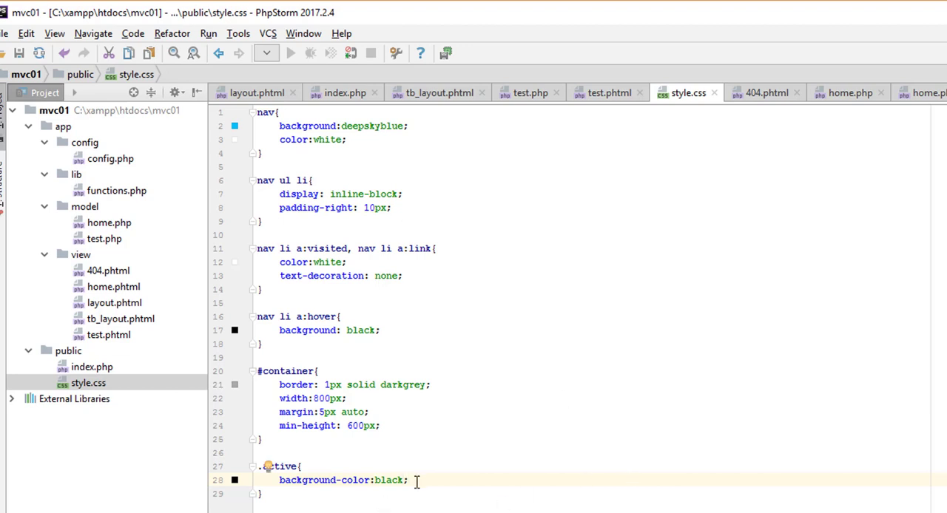
Change the .active background to forestgreen and type a border property below it.
text(green)
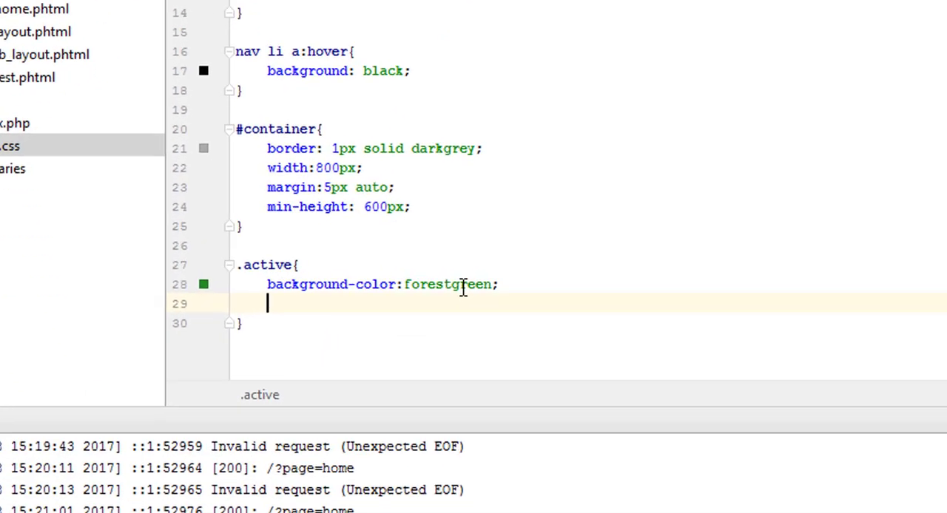
scroll(down, 3)
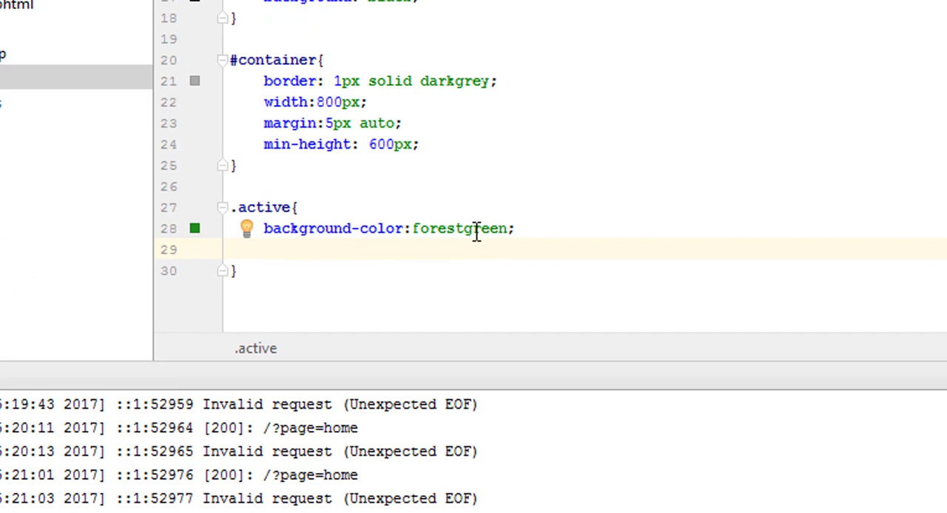
text(bor)
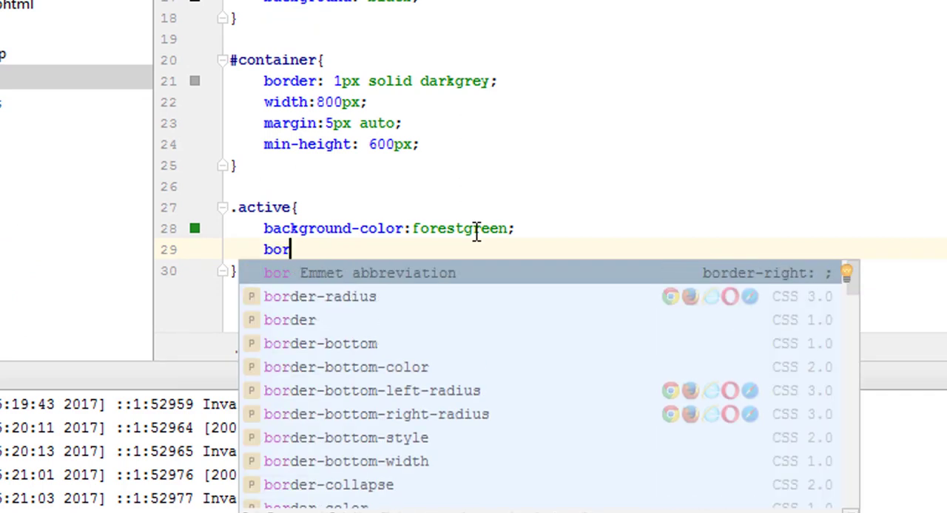
text(der)
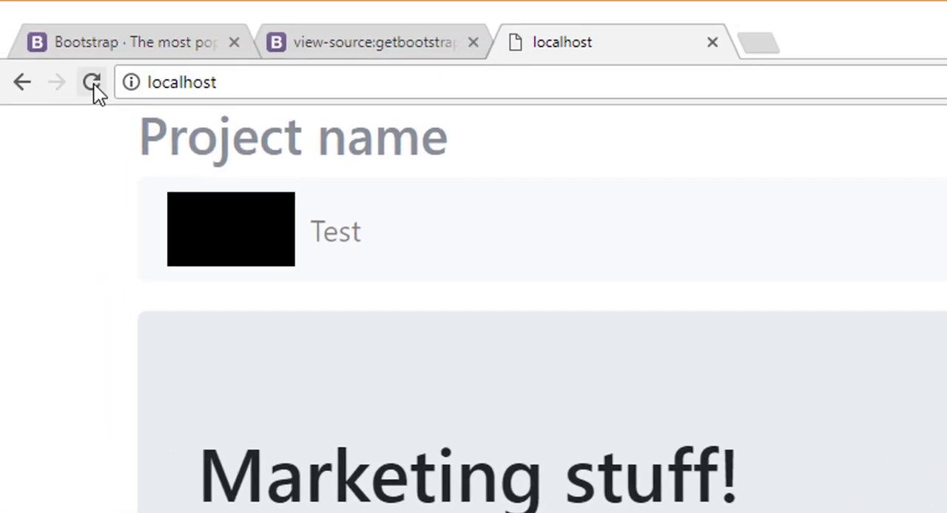
Reload the site, then change the nav li a:hover background from black to blue.
click(92, 82)
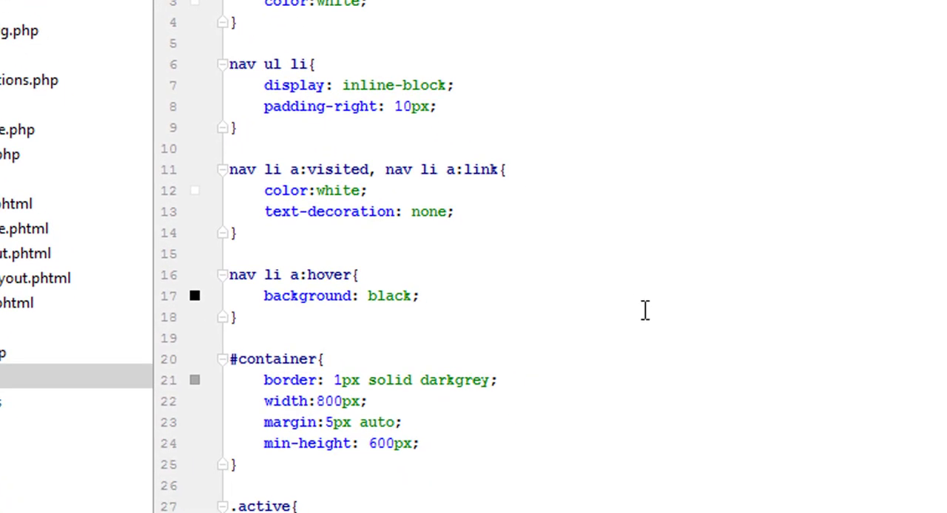
mouse_move(355, 310)
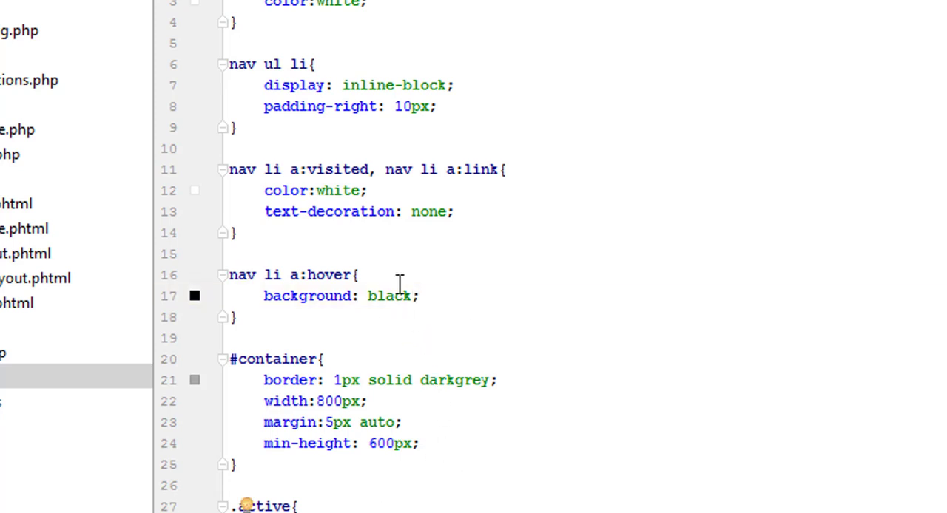
text(blu)
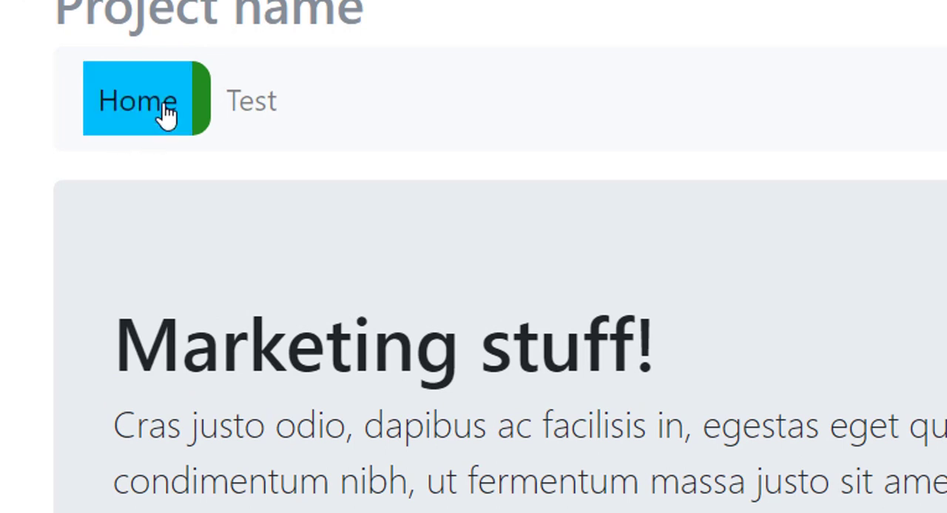
mouse_move(229, 185)
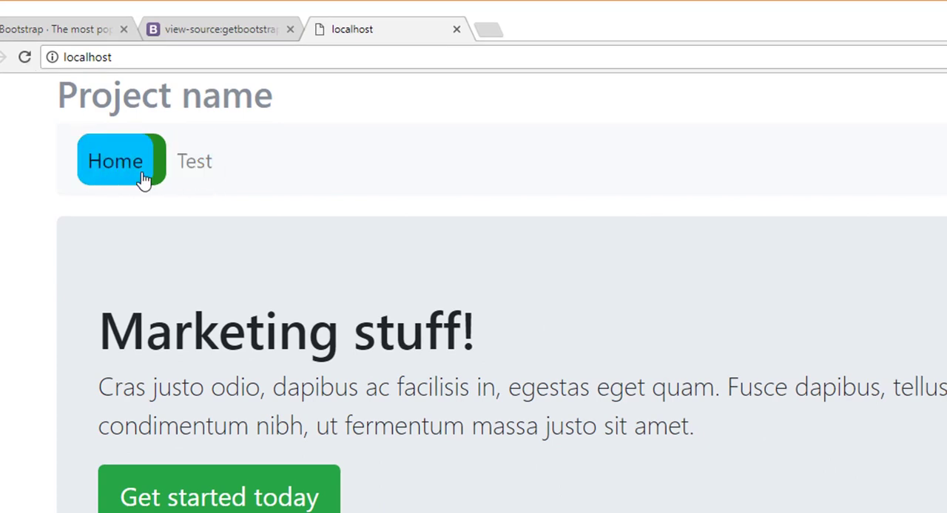
mouse_move(136, 161)
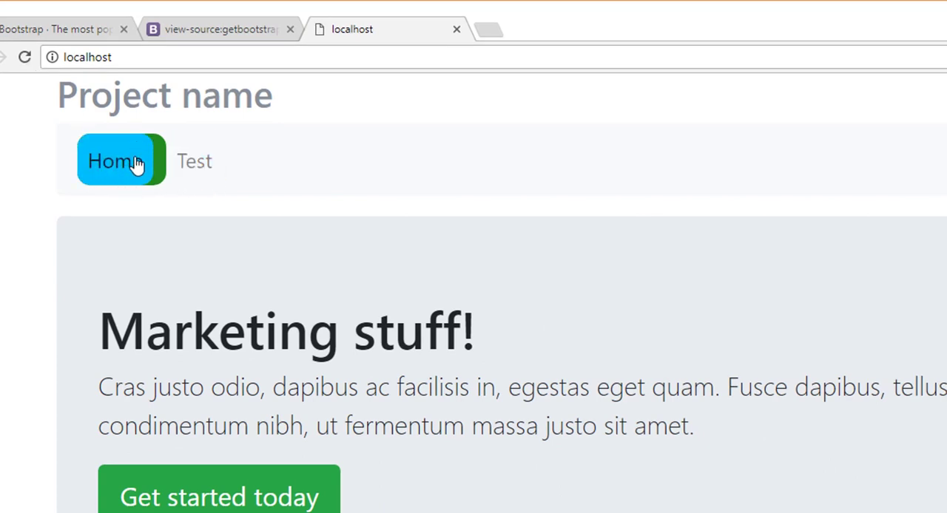
mouse_move(109, 181)
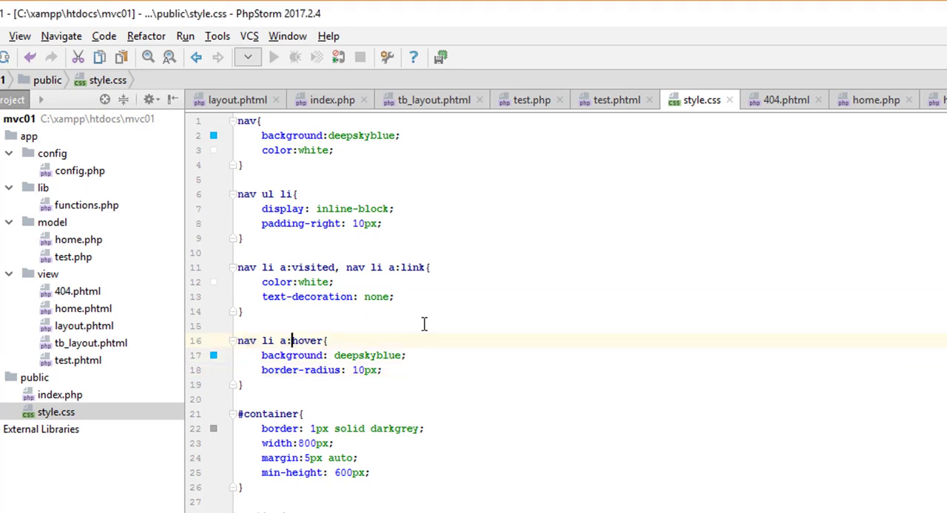
Replace 'nav li a' in the hover selector with 'li' in style.css.
double_click(247, 340)
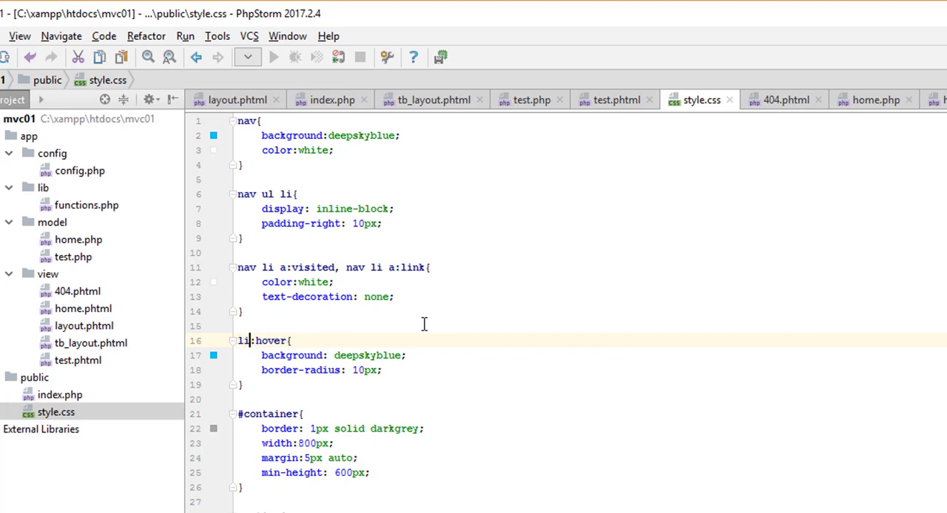
mouse_move(441, 331)
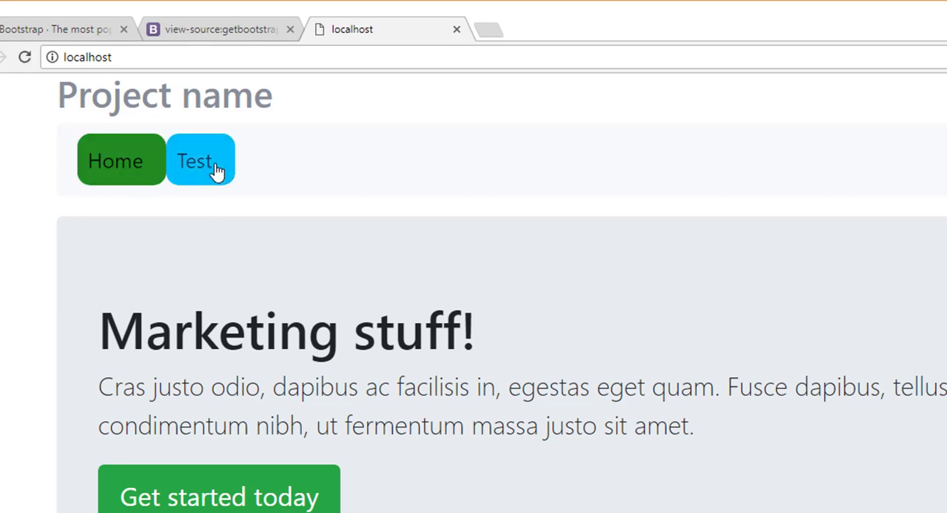
mouse_move(200, 171)
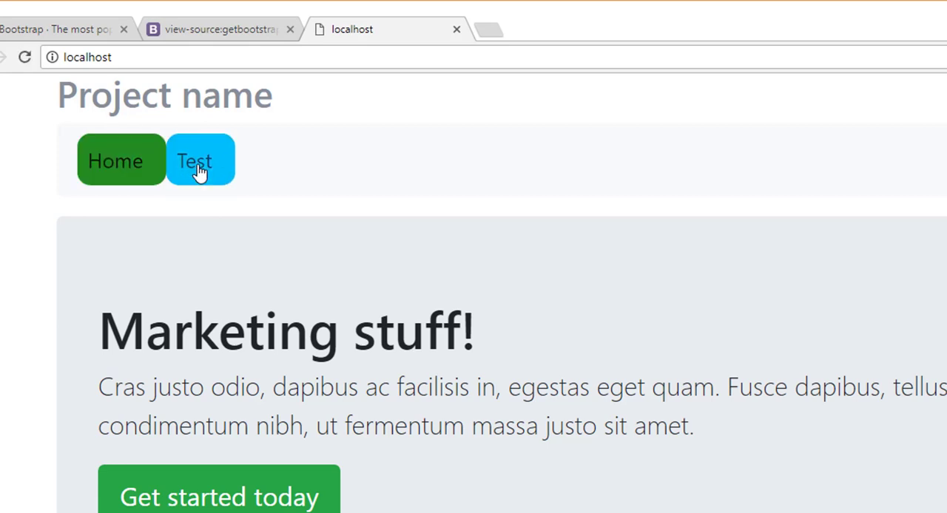
Open the Test page in Chrome and observe Home still highlighted green.
click(200, 161)
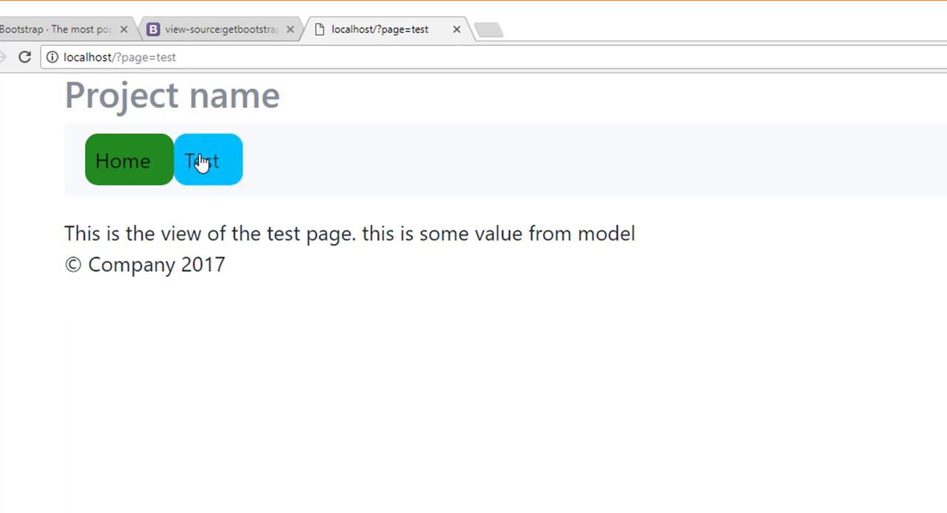
mouse_move(122, 161)
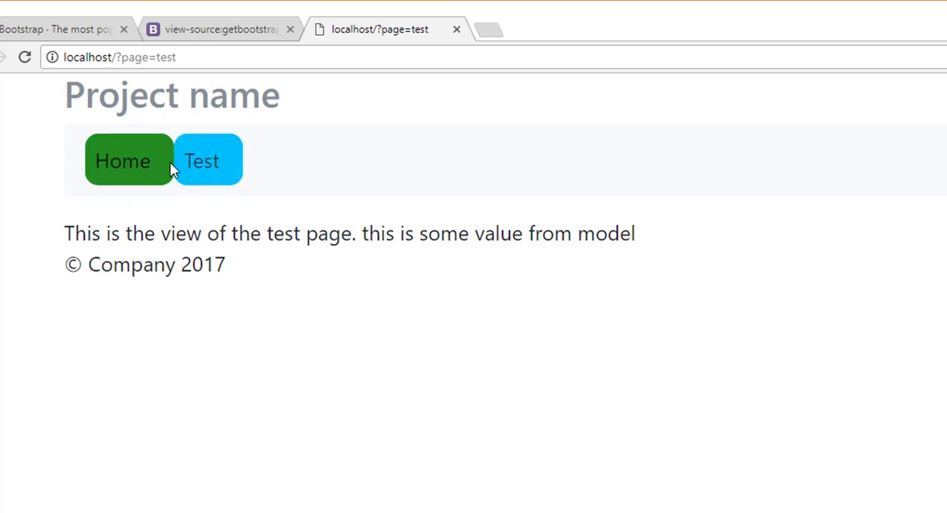
mouse_move(229, 159)
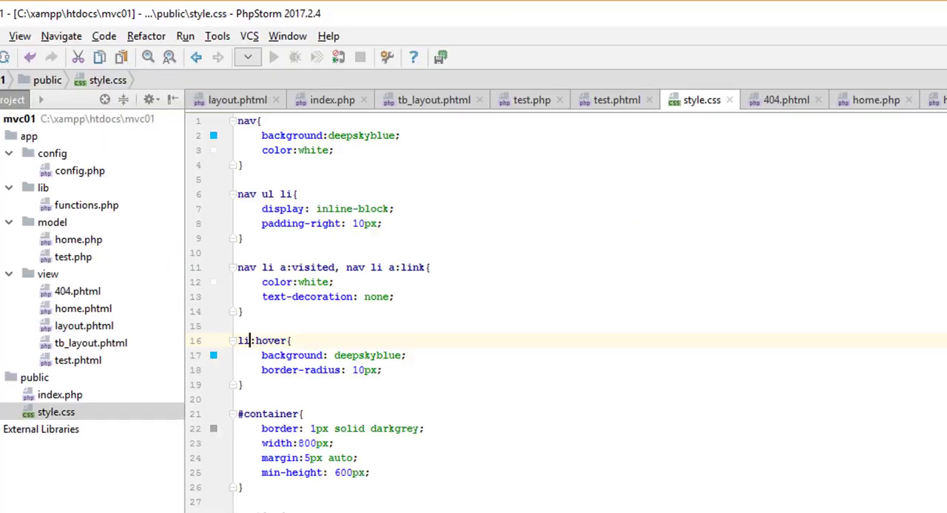
Replace Home's hard-coded active class with <?php echo is_active($page,'home');?>, and add it to Test.
click(434, 100)
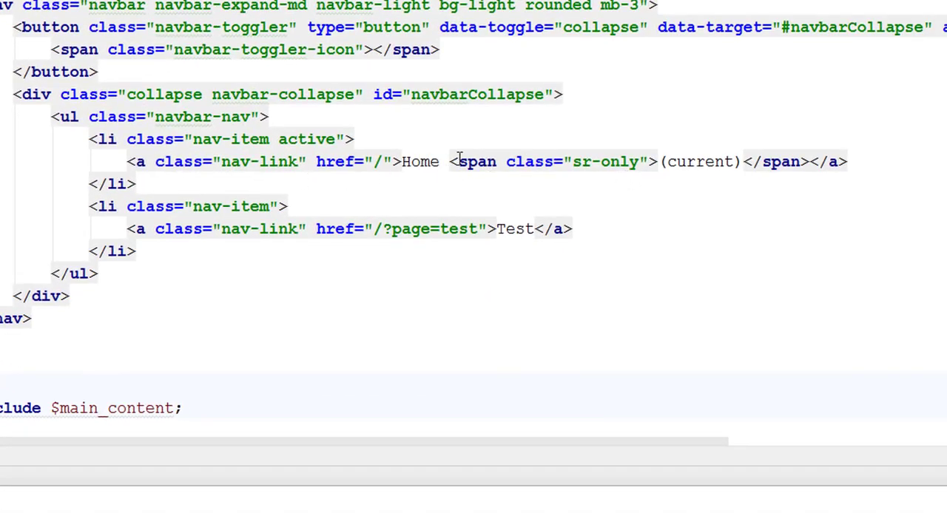
double_click(306, 139)
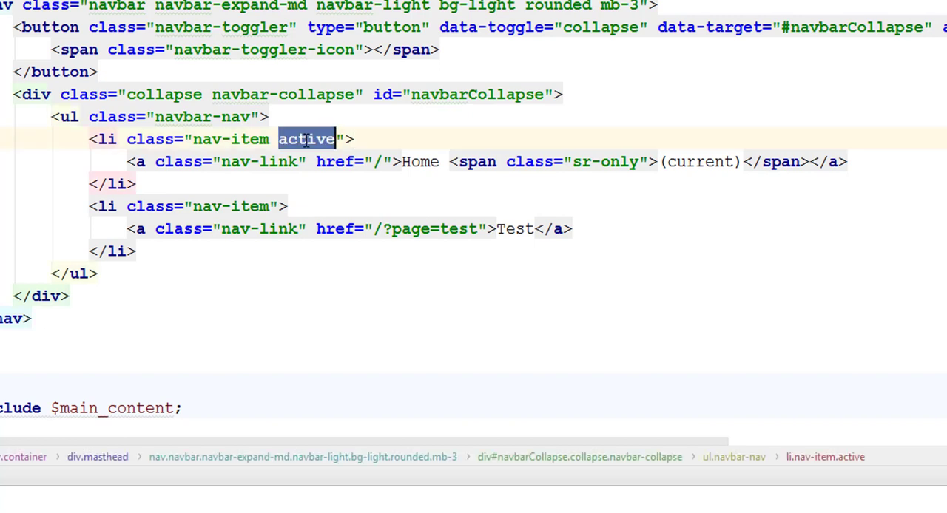
text(<?php)
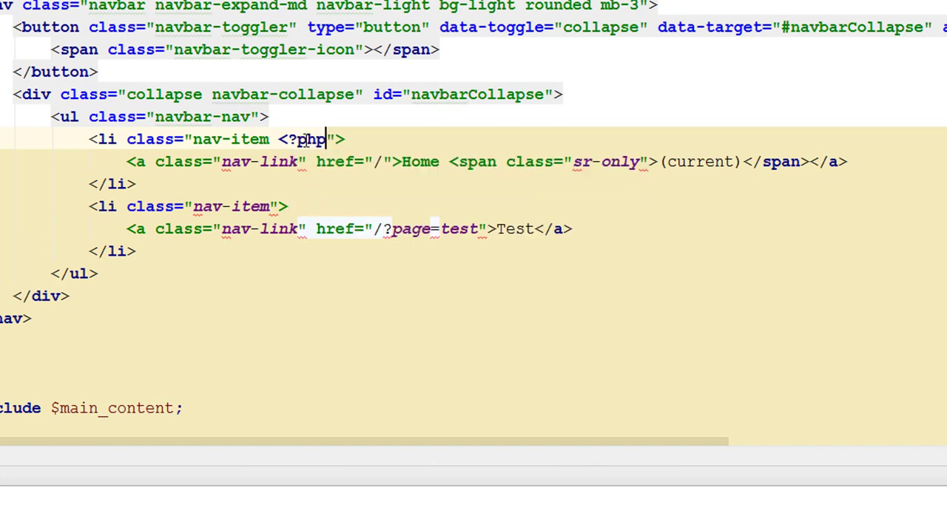
text(echo is)
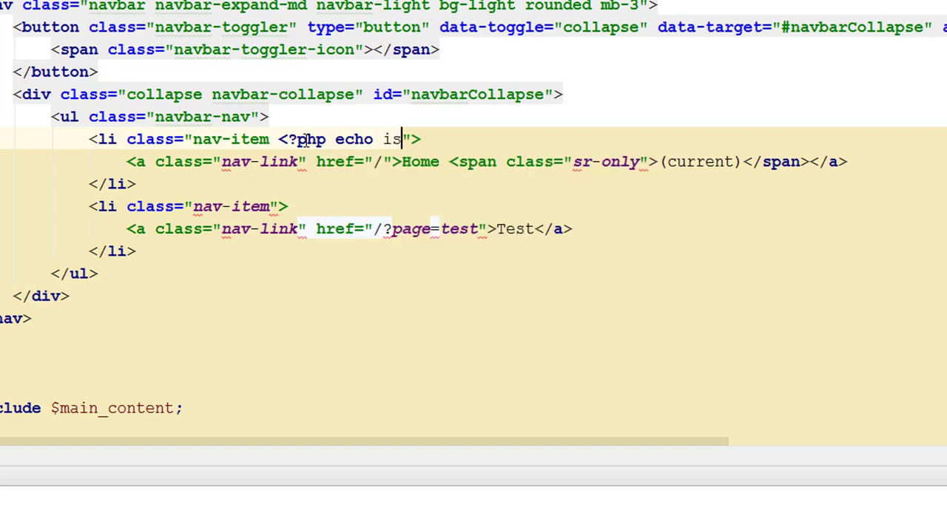
text(_active()
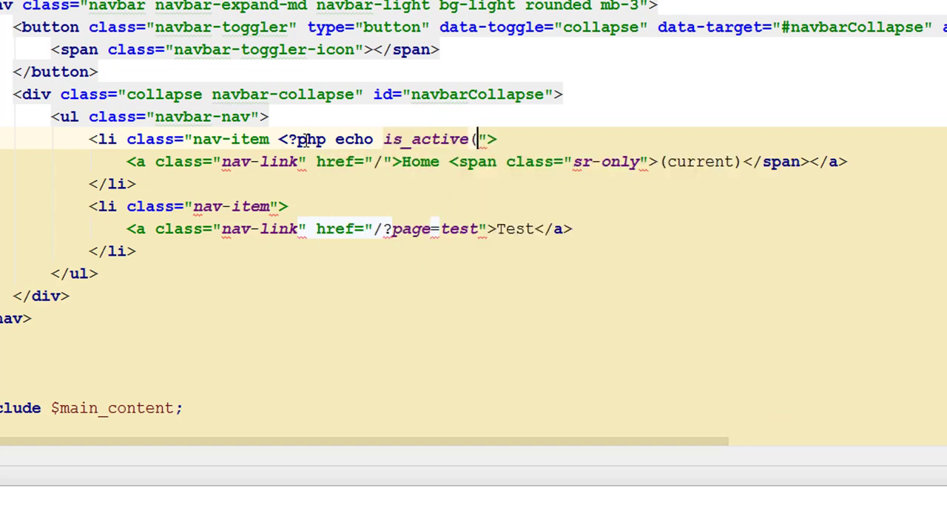
text($)
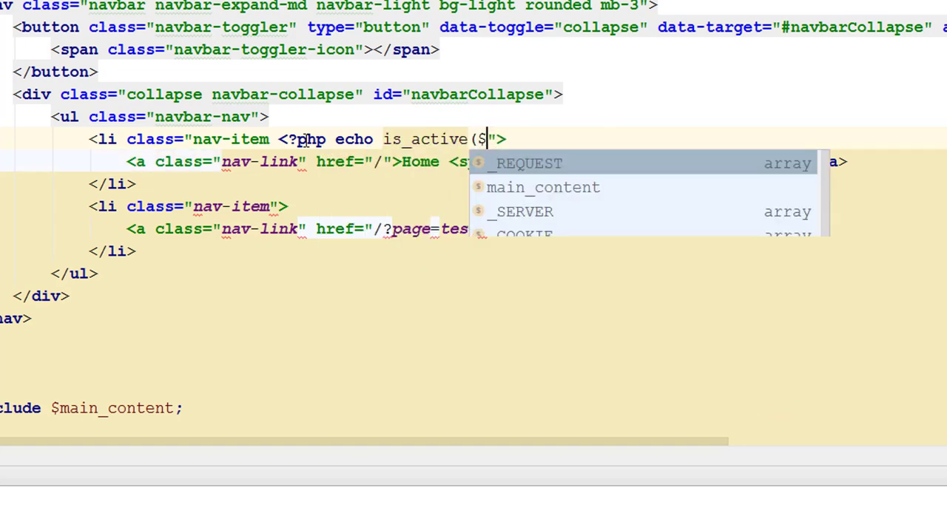
text(page,')
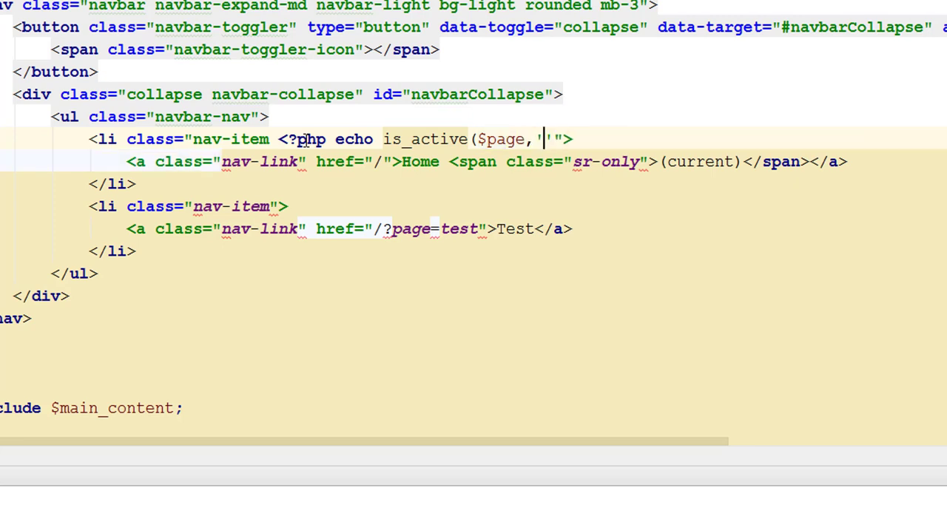
text(home)
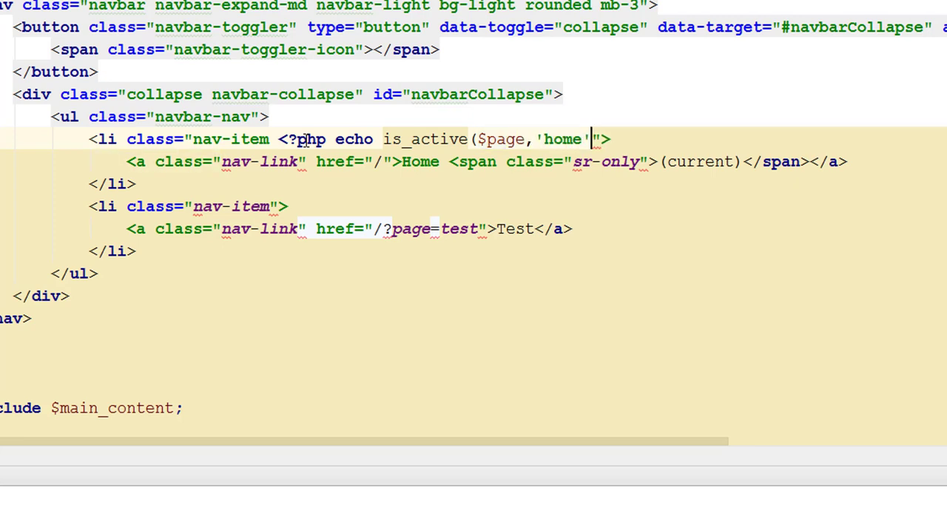
text();?>)
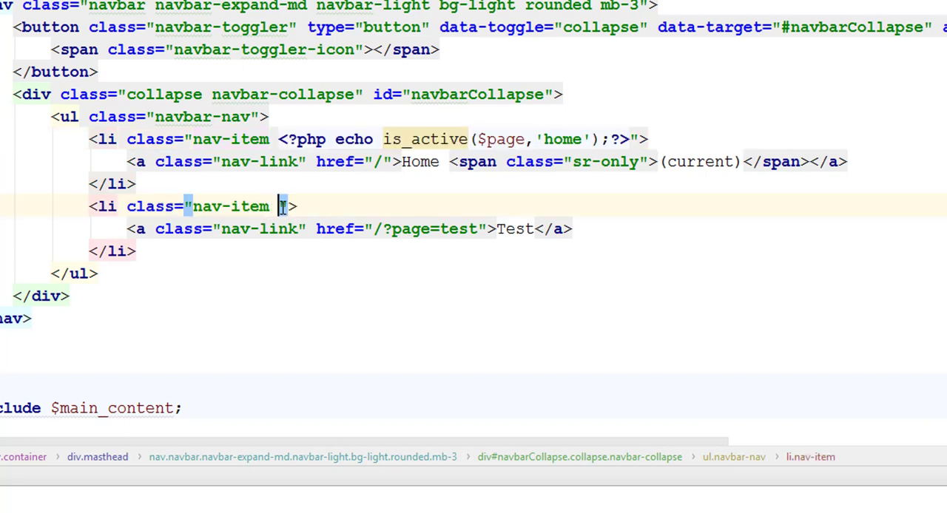
text(<?php echo is_active($page,'home');?>)
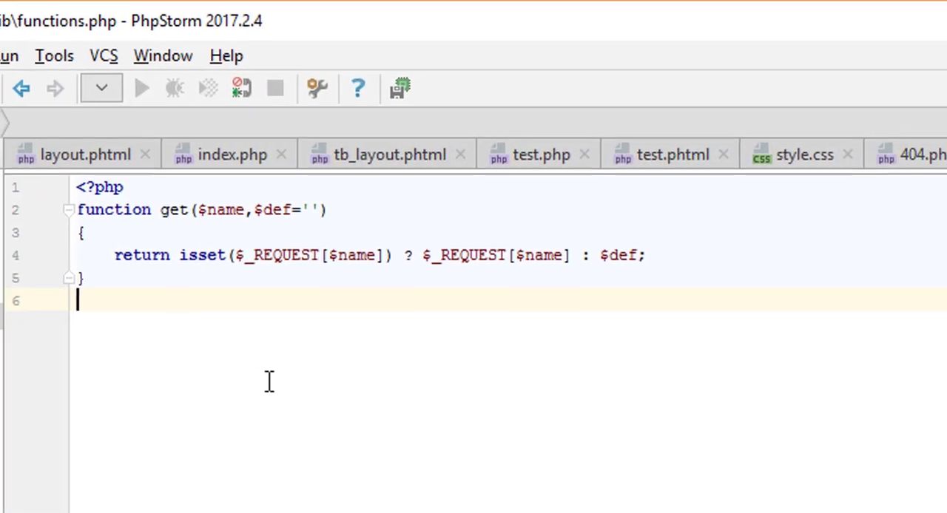
Write is_active($page,$current_link) returning 'active' when $page == $current_link, else ''.
text(f)
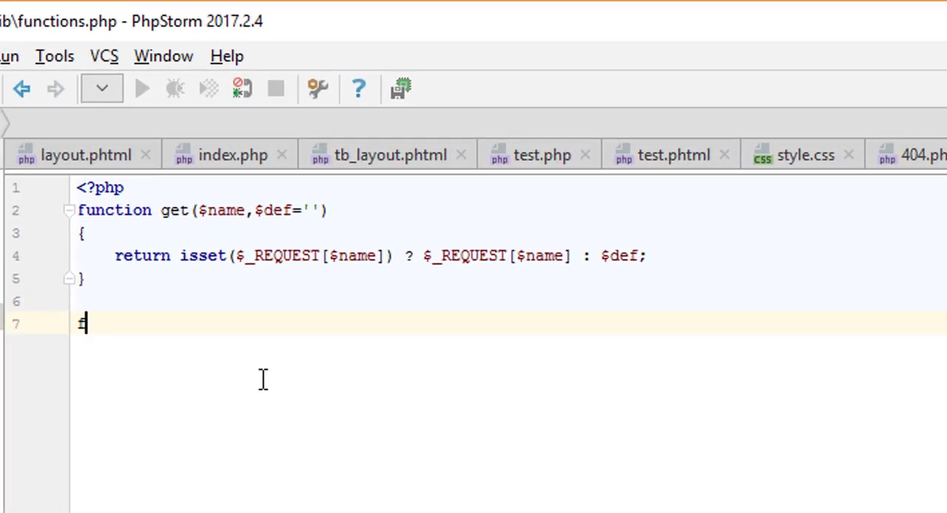
text(unction is_)
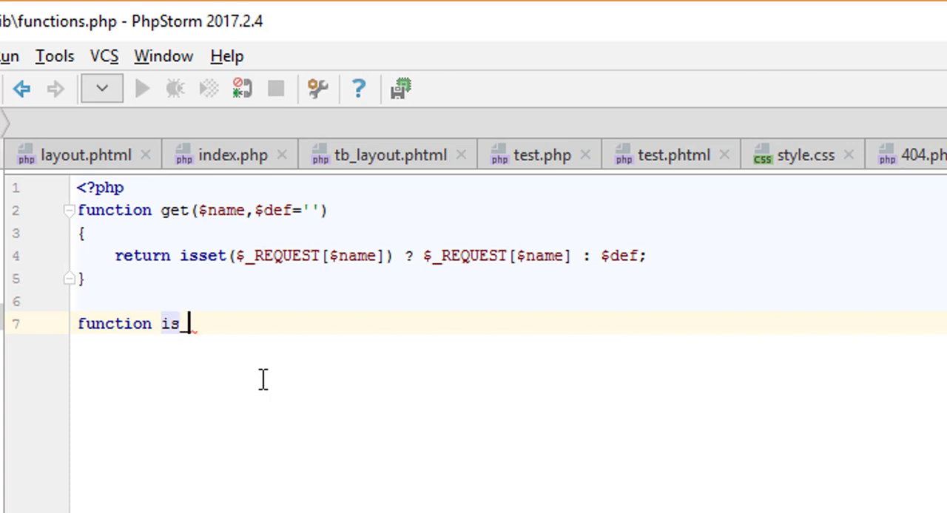
text(active())
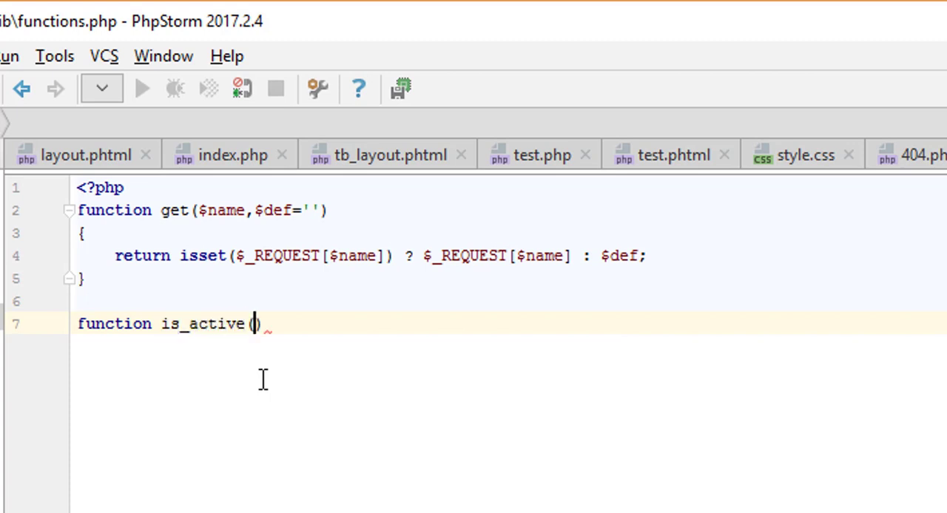
text($page,)
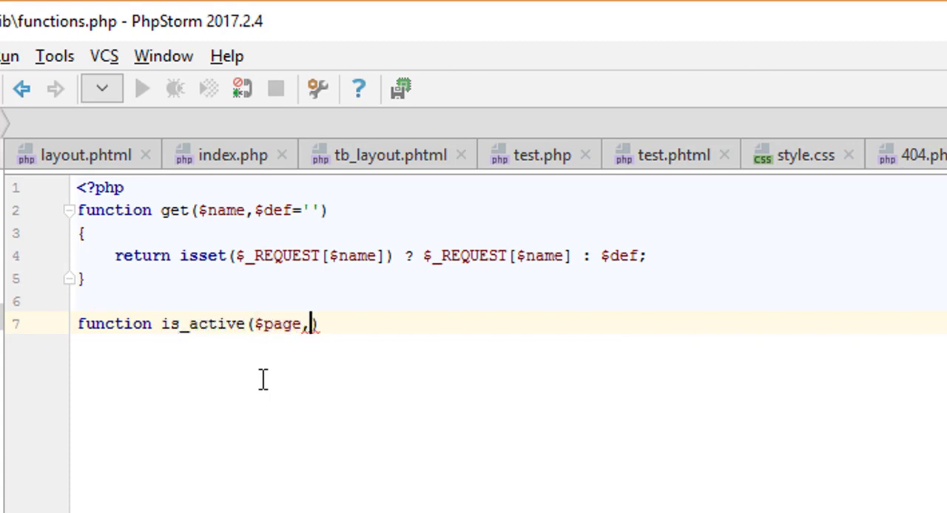
text($curr)
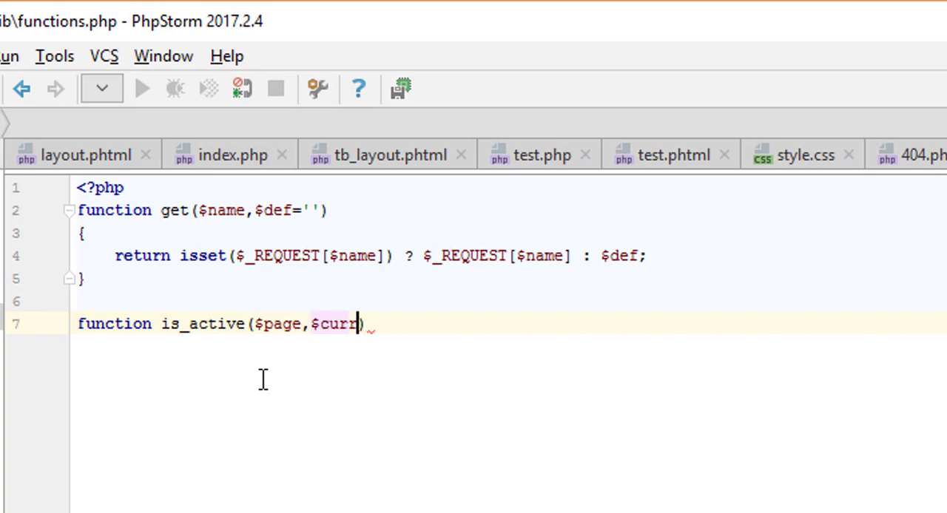
text(ent_link)
text(return $page)
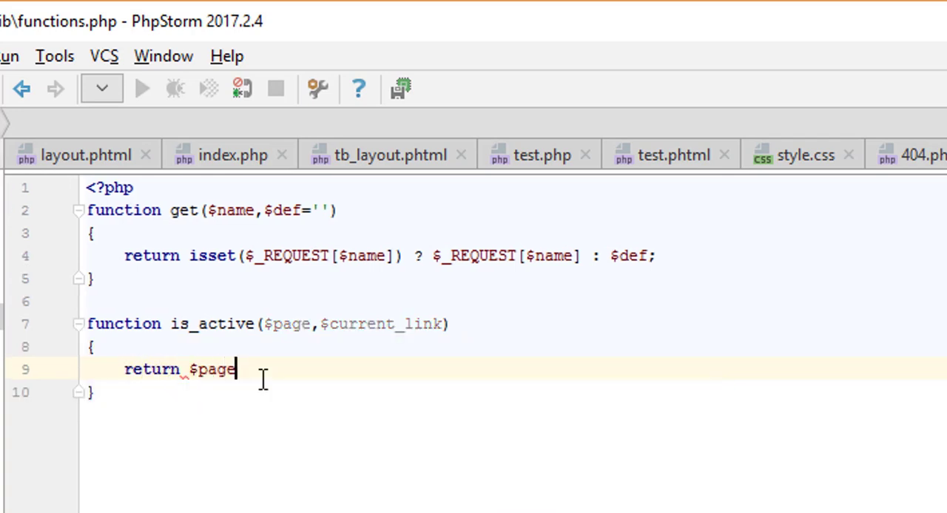
text(== $current_link)
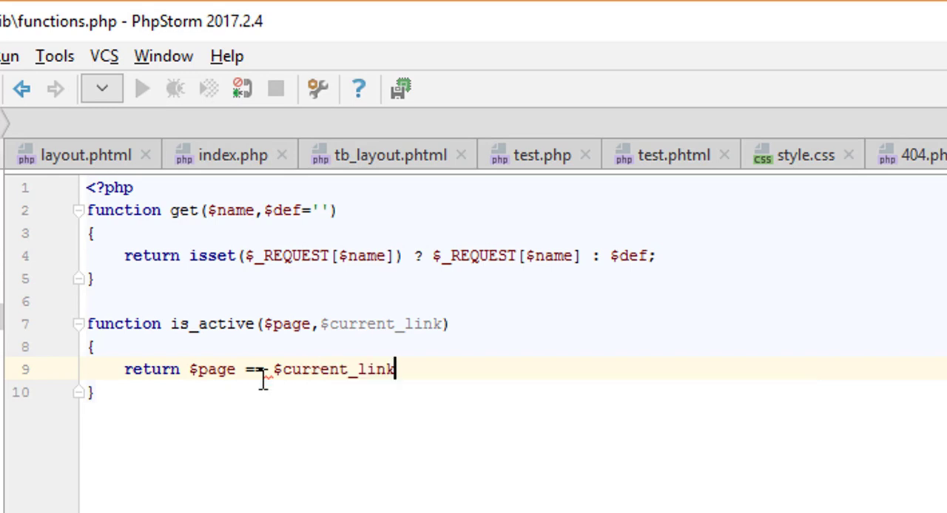
text(? 'a')
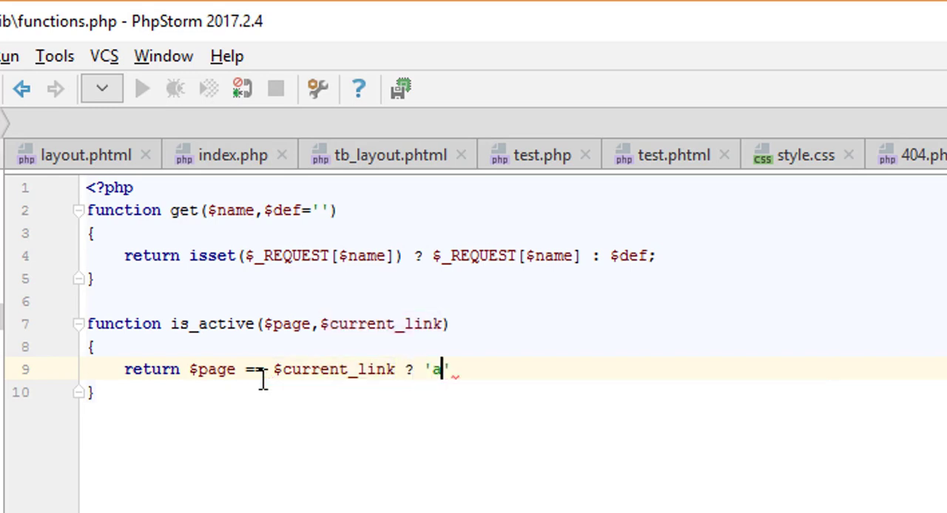
text(ctive)
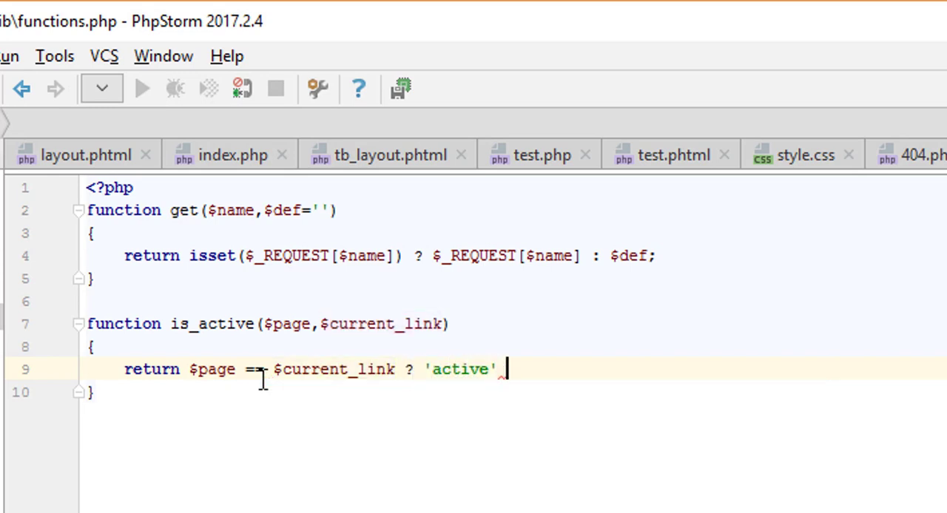
text(: '';)
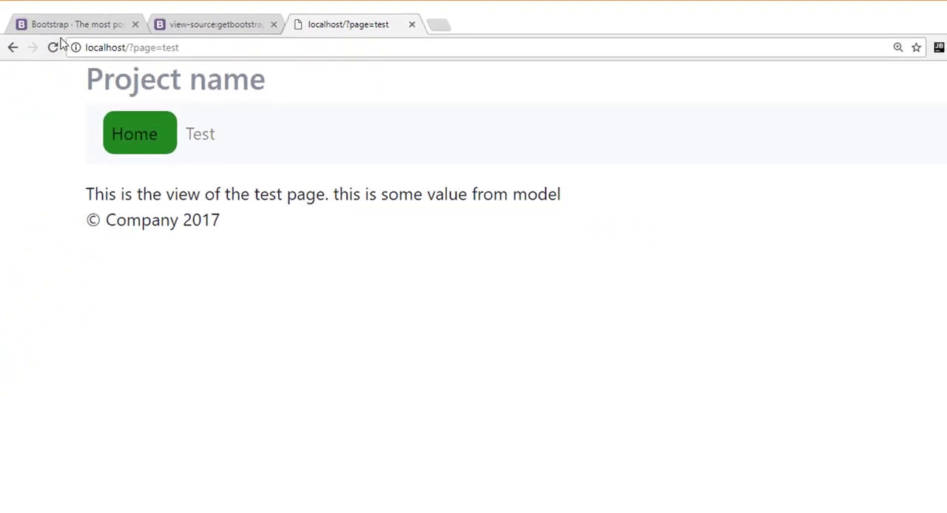
Reload the local site and go to the Test page.
click(53, 48)
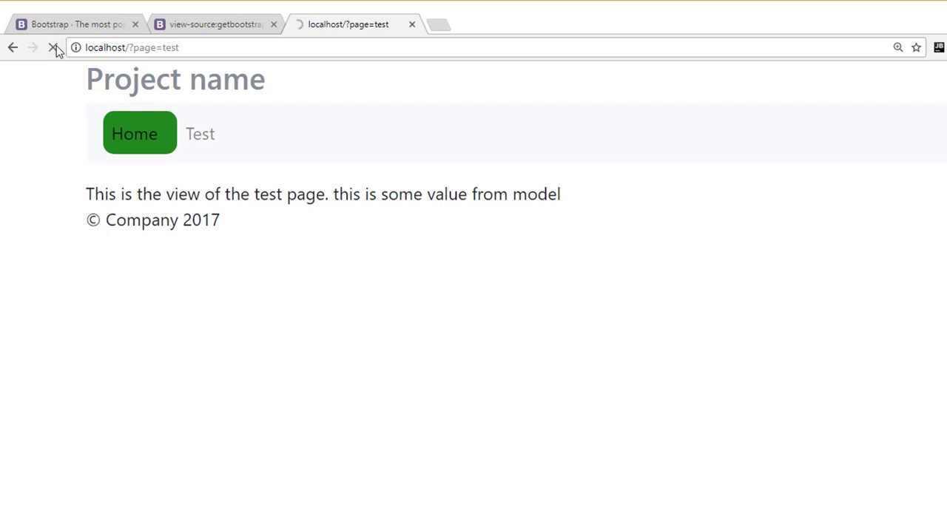
click(200, 134)
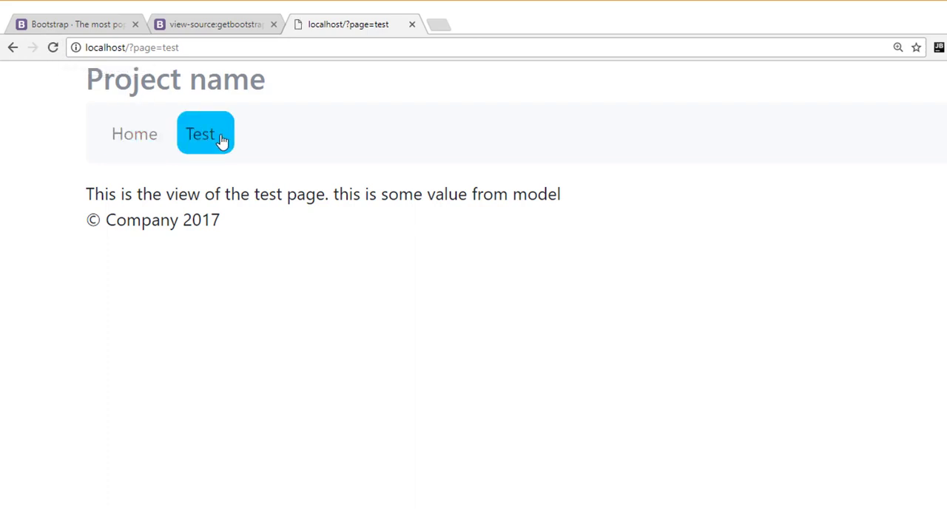
mouse_move(733, 318)
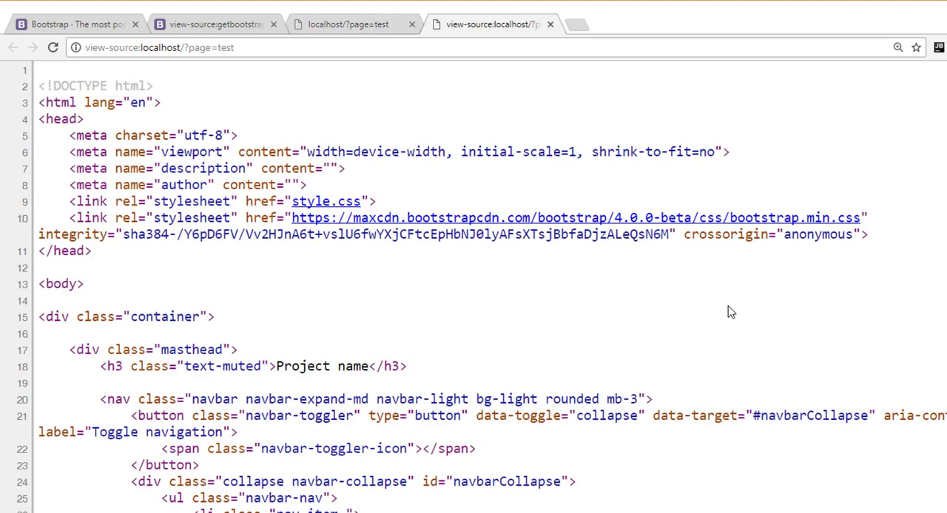
mouse_move(357, 507)
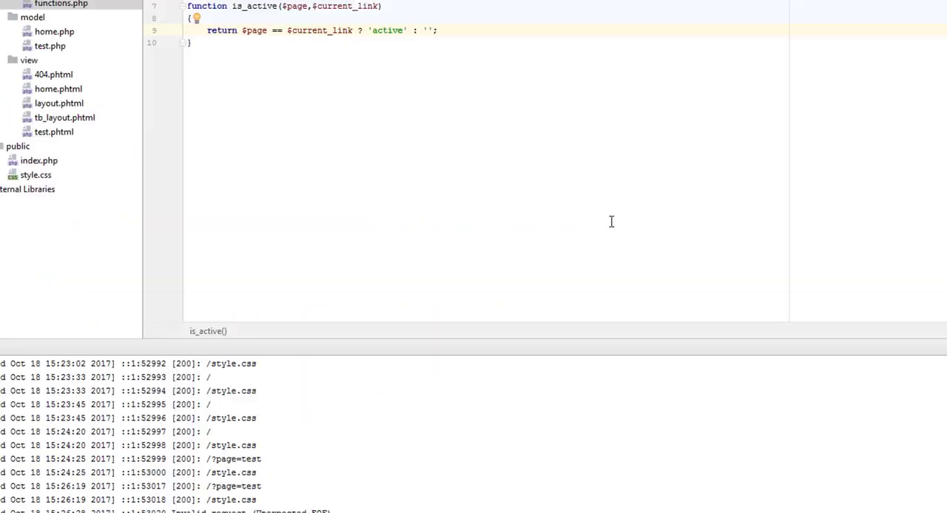
In layout.phtml, change the Test item's is_active('home') argument to 'test'.
click(449, 26)
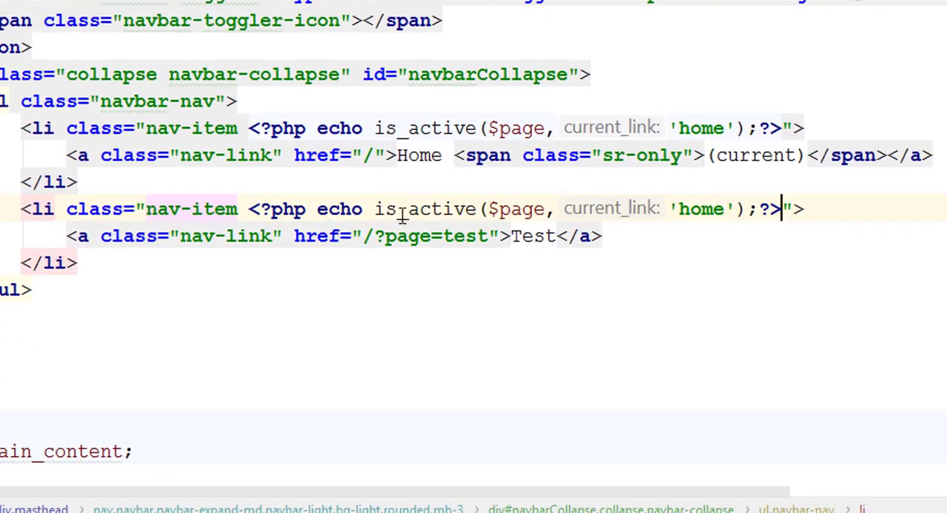
mouse_move(386, 128)
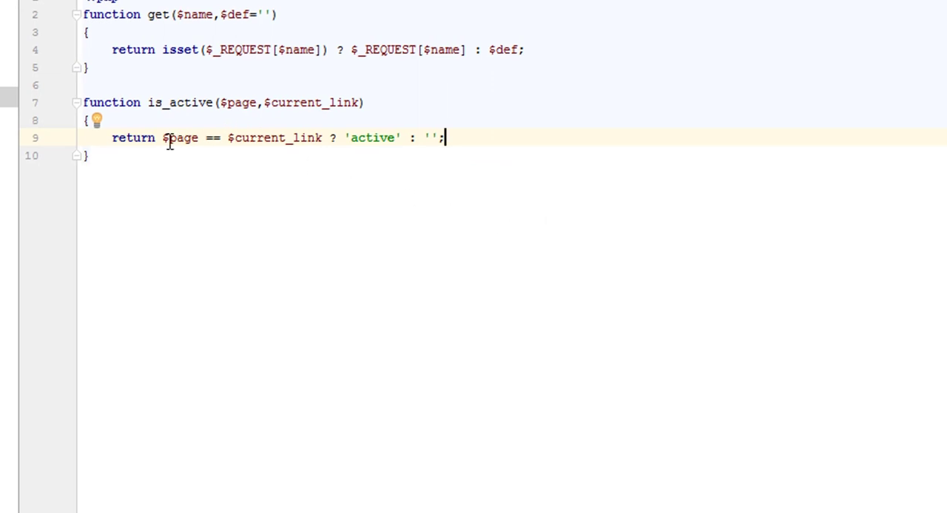
double_click(180, 137)
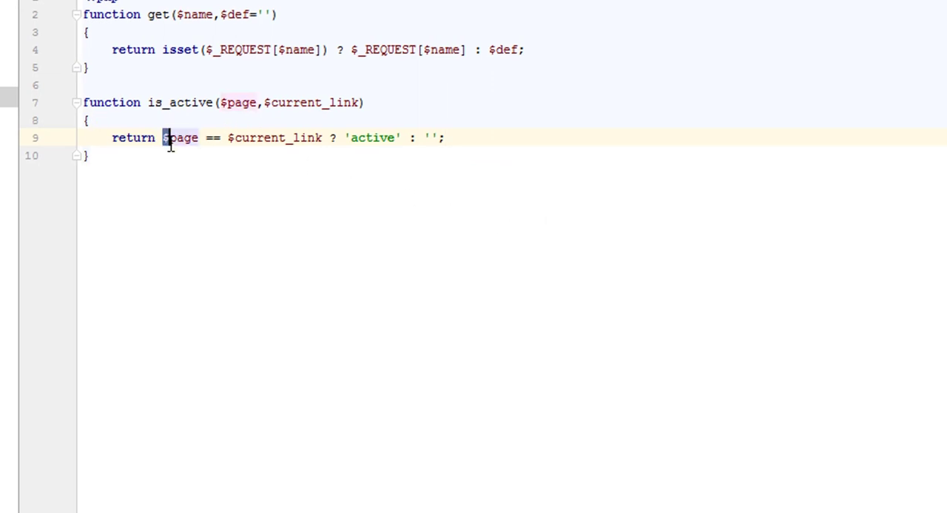
drag(163, 137, 350, 138)
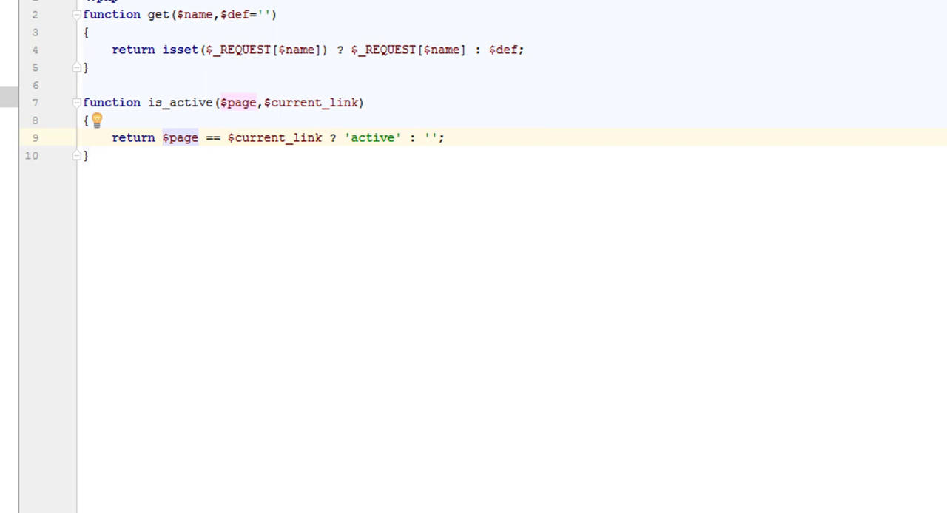
double_click(133, 138)
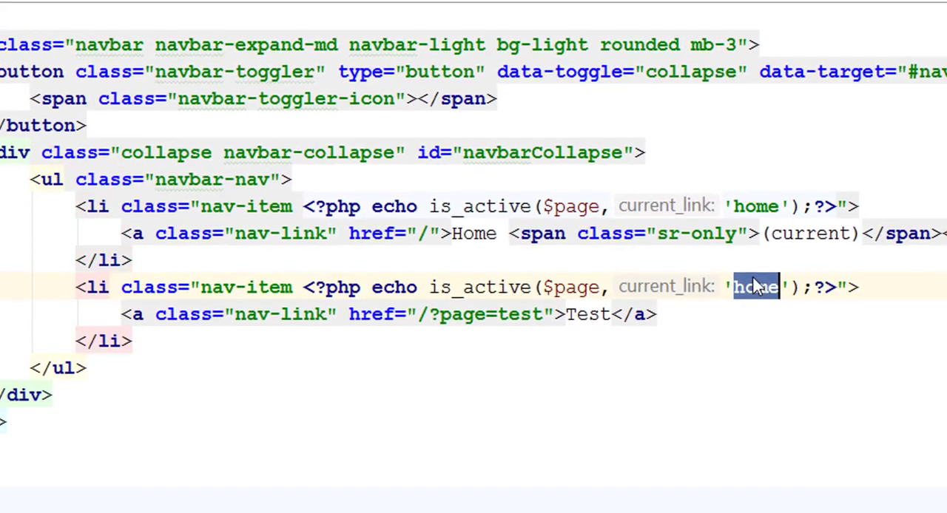
text(test)
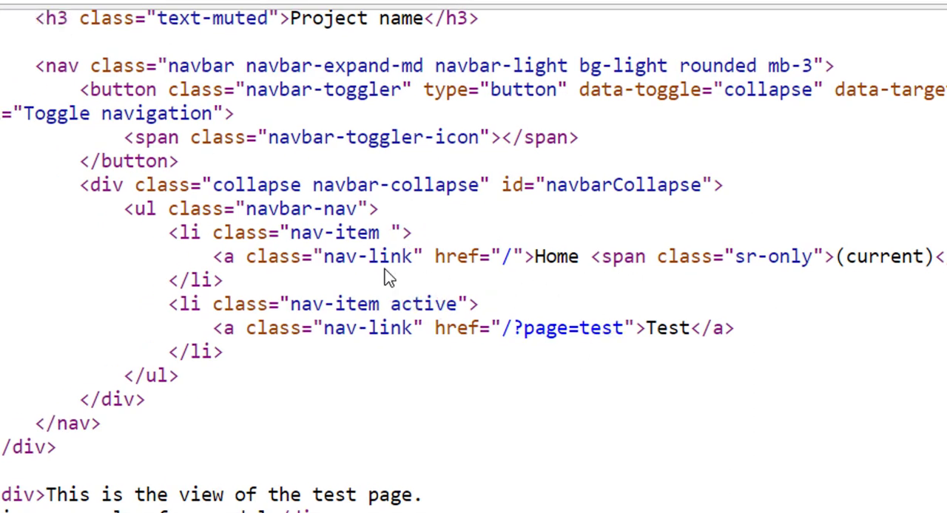
Confirm only the Test li has the active class in source, then visit Home.
double_click(425, 304)
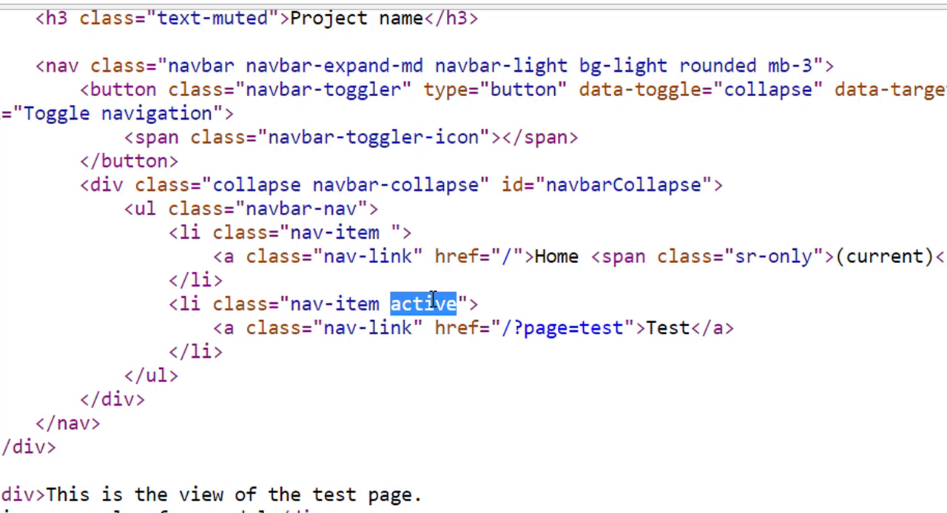
click(377, 24)
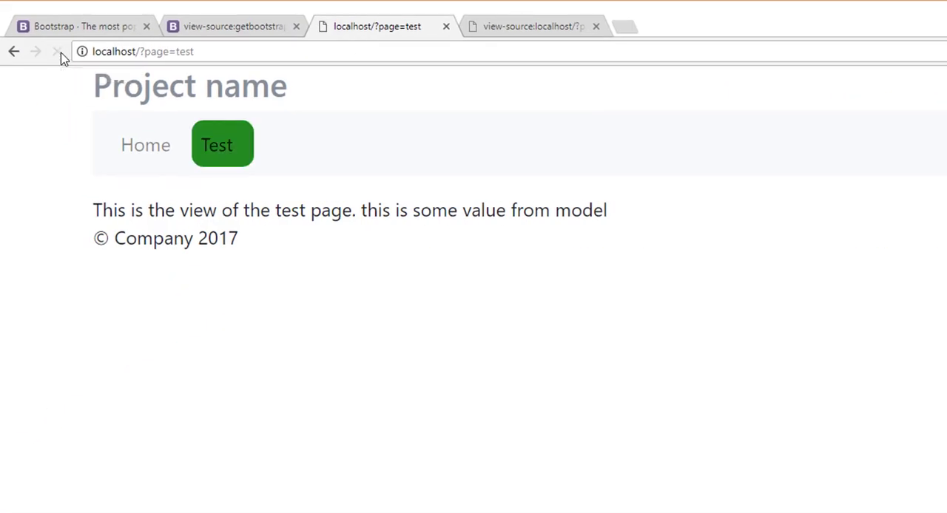
click(145, 144)
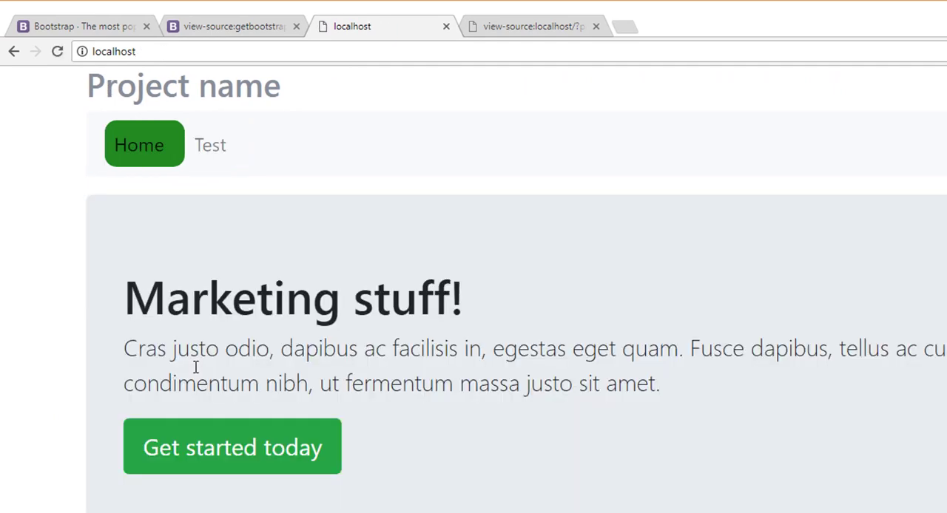